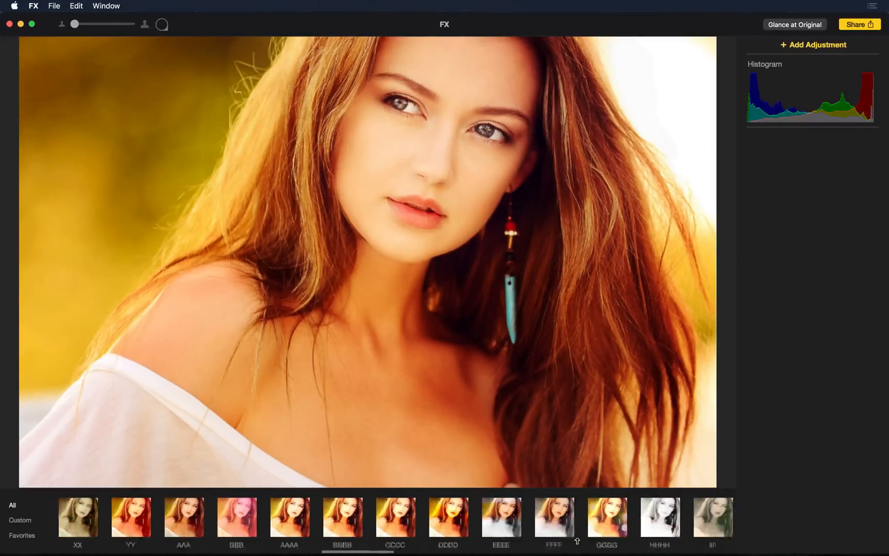
- Try the yellow-red, greyed-out and sepia preset looks, then leave the warm Sunbeams effect applied
scroll("right", 3)
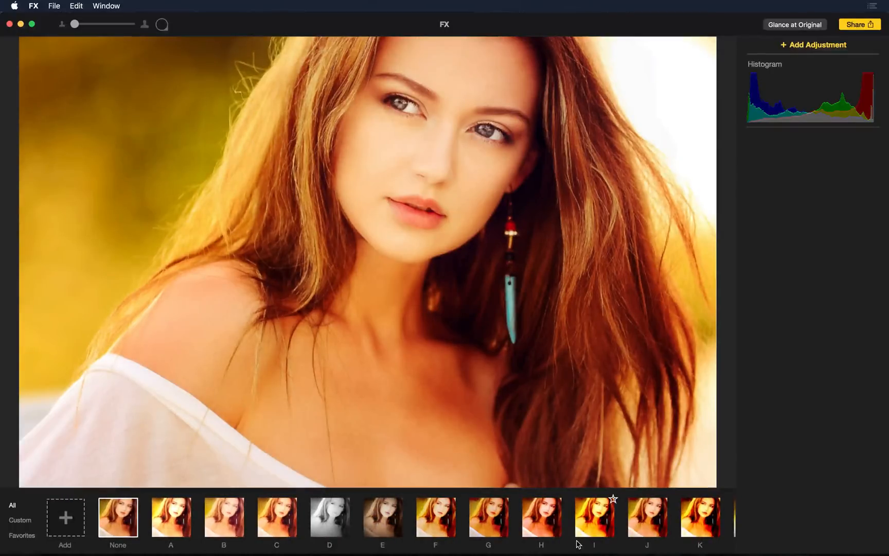
scroll("right", 3)
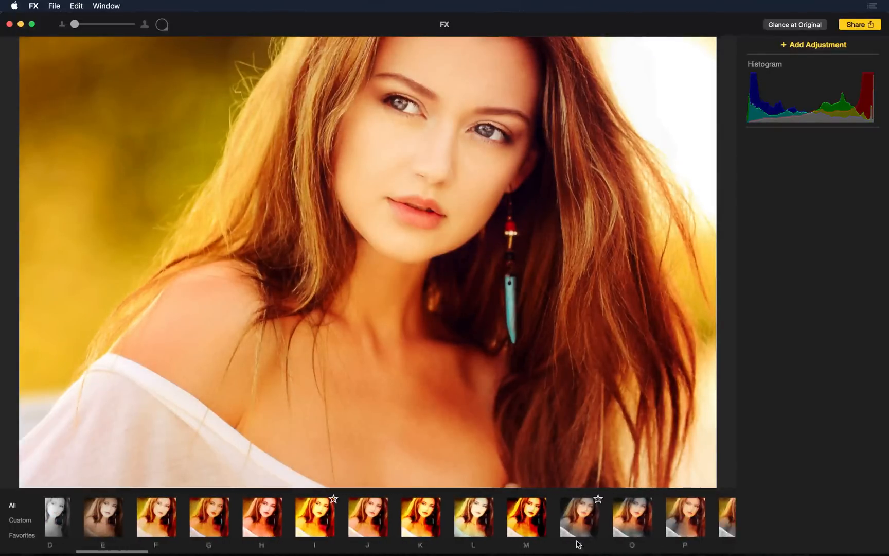
left_click(525, 517)
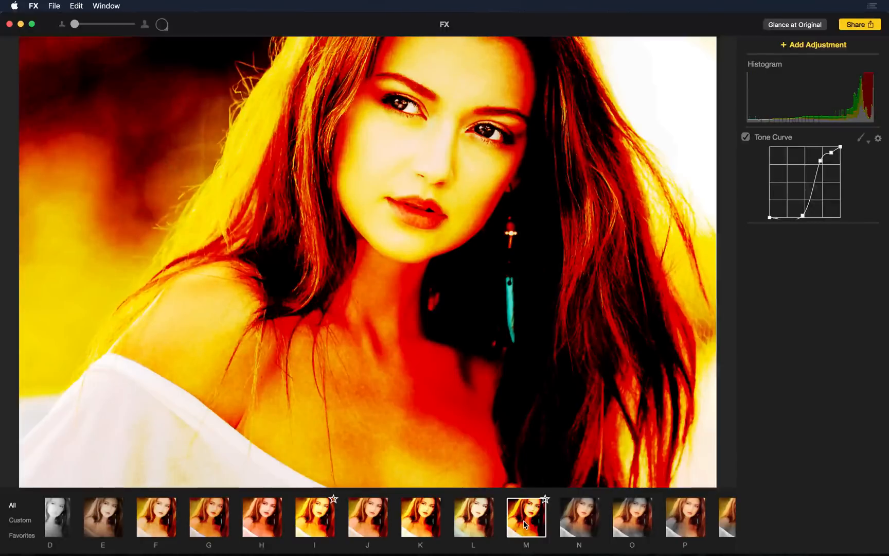
left_click(632, 517)
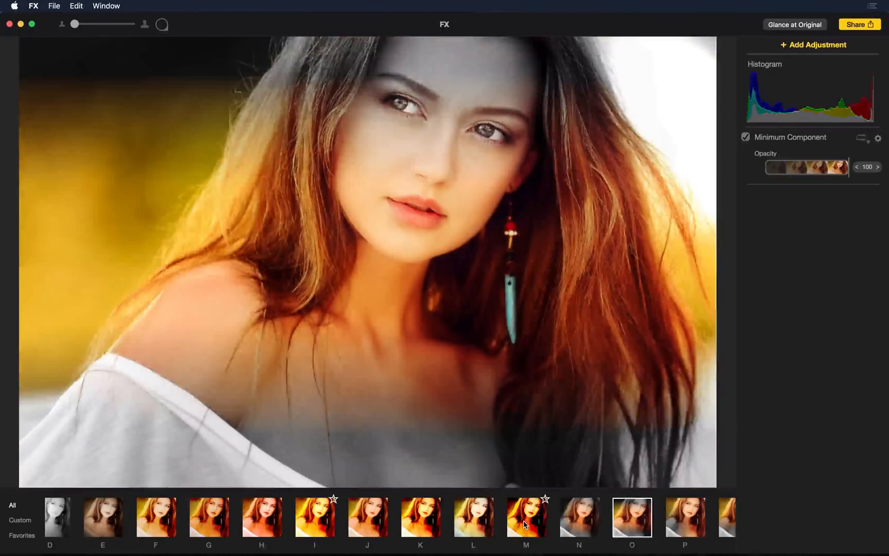
left_click(436, 516)
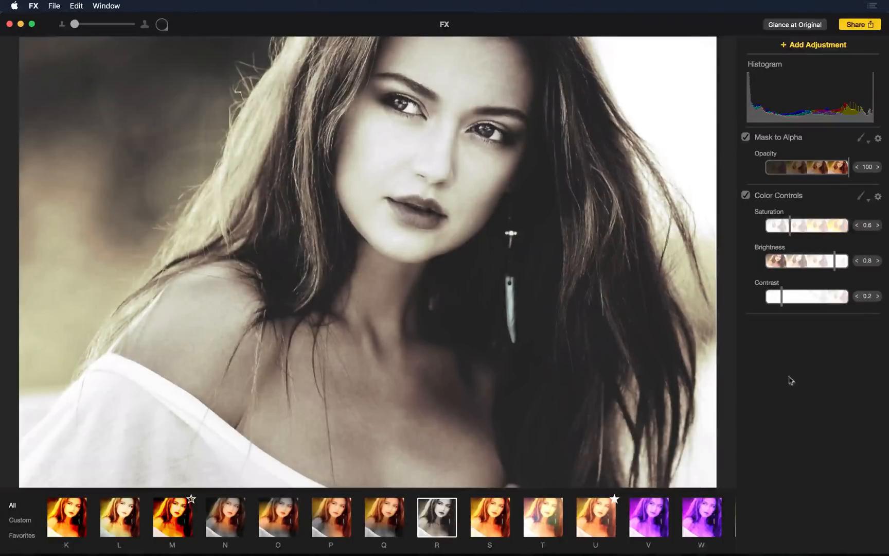
left_click(490, 518)
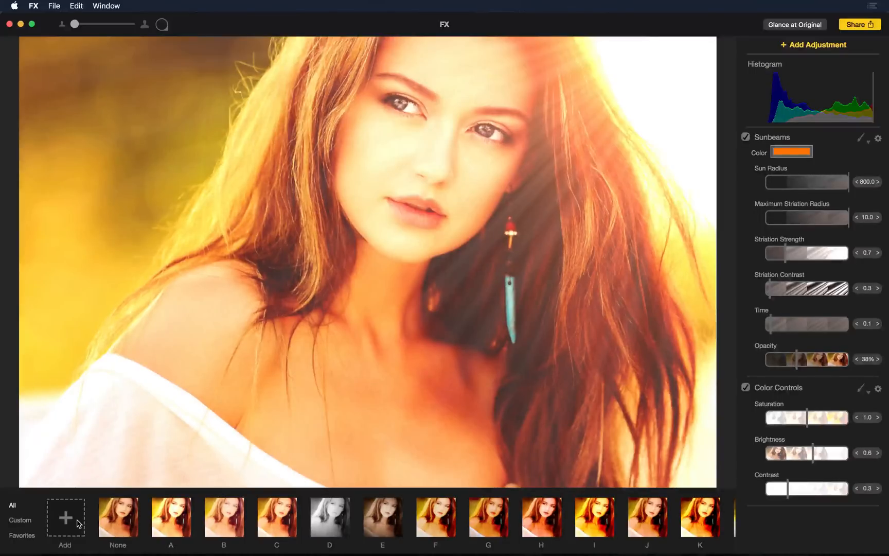
scroll("right", 3)
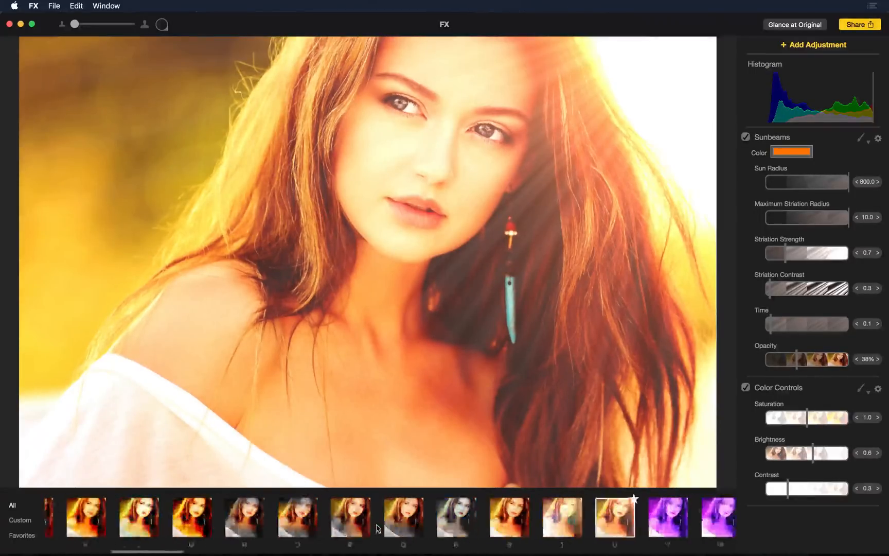
- Strengthen the sunbeams with striation strength 1.0, contrast 0.5 and colour contrast 0.2
scroll("right", 3)
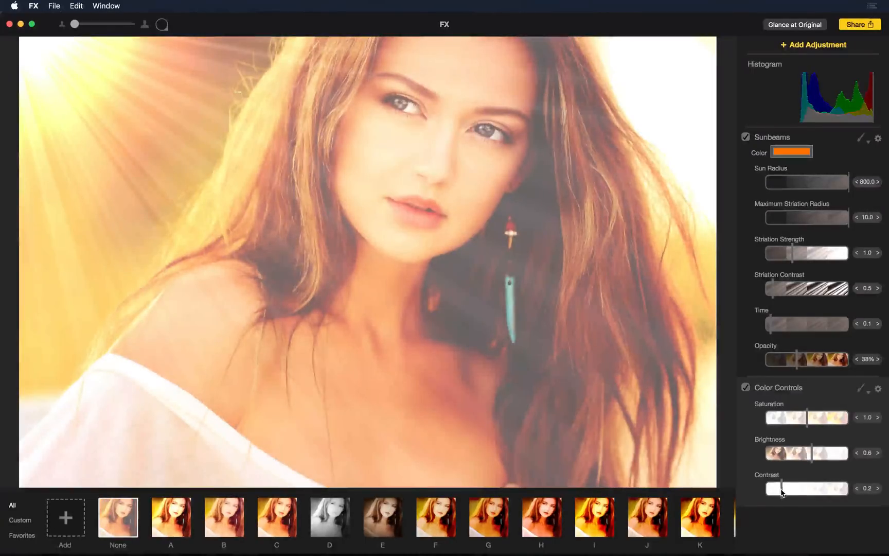
left_click(807, 489)
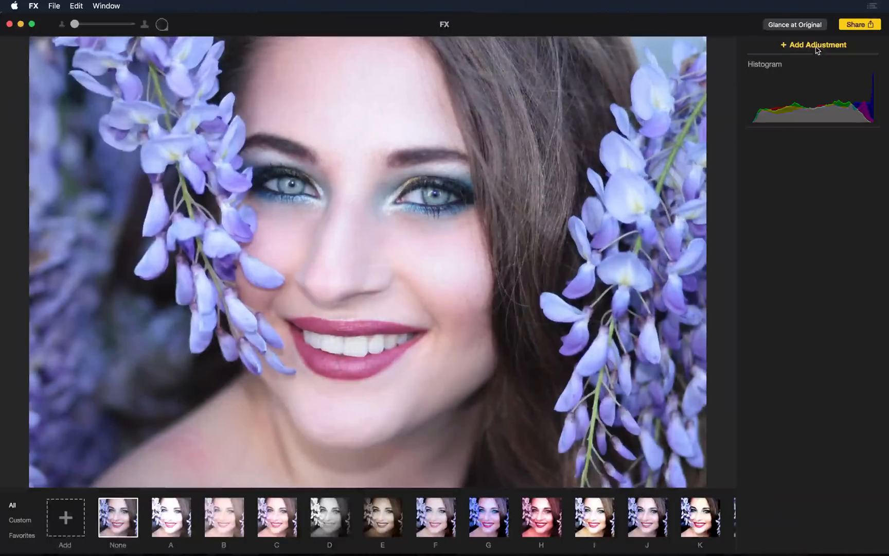
- Browse the adjustment catalogue categories and return to Color Adjustments
left_click(813, 45)
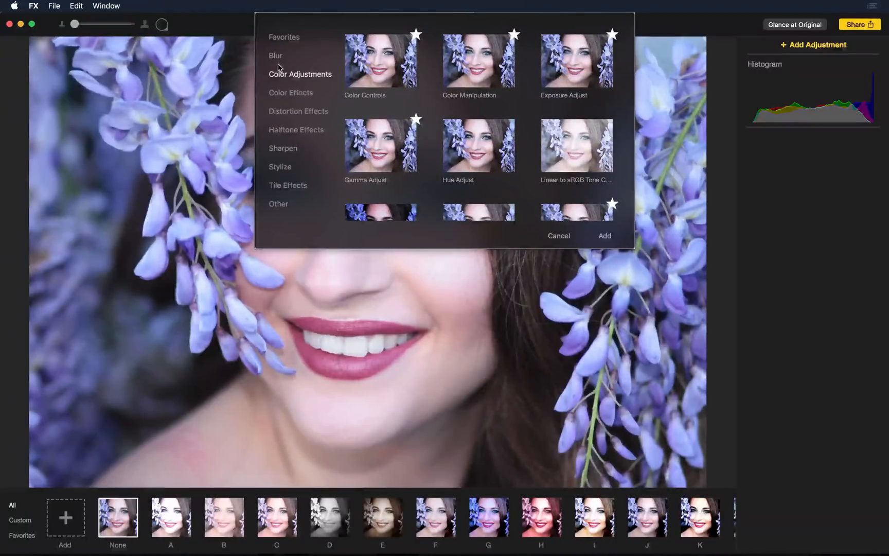
left_click(292, 92)
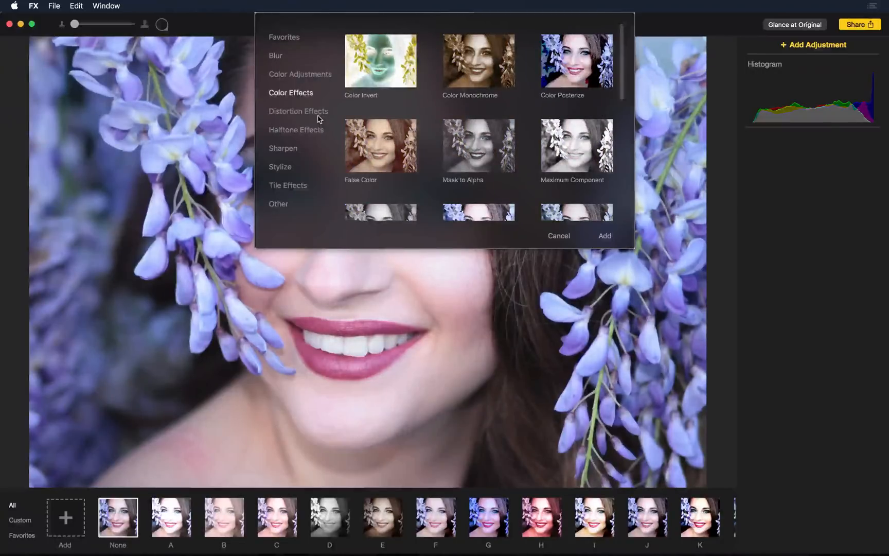
left_click(296, 130)
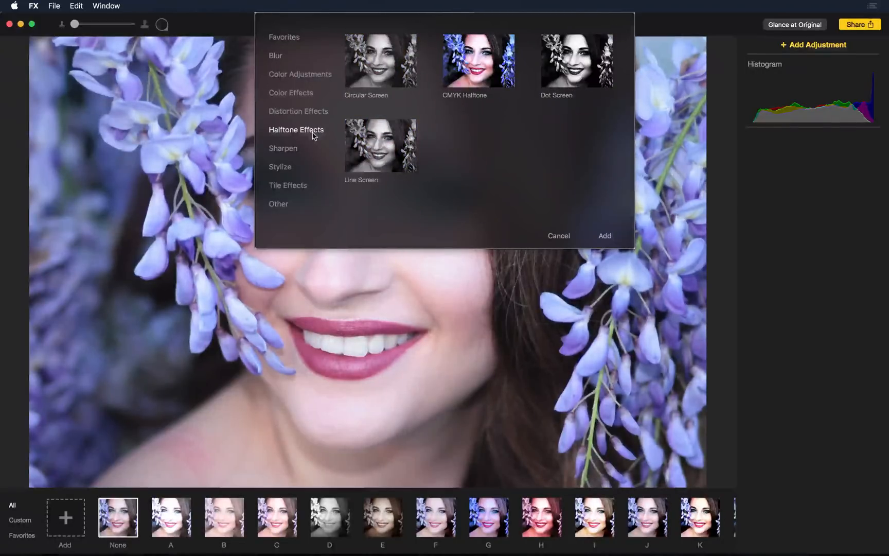
left_click(280, 166)
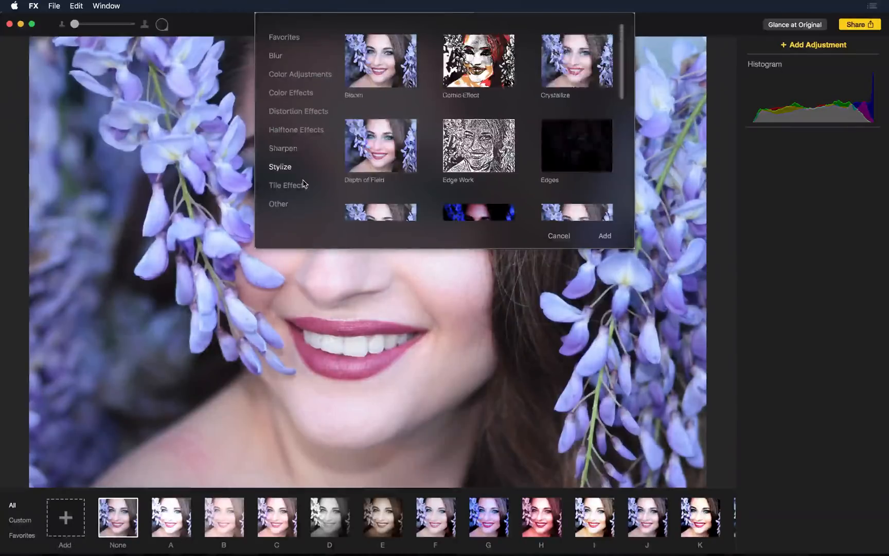
left_click(288, 185)
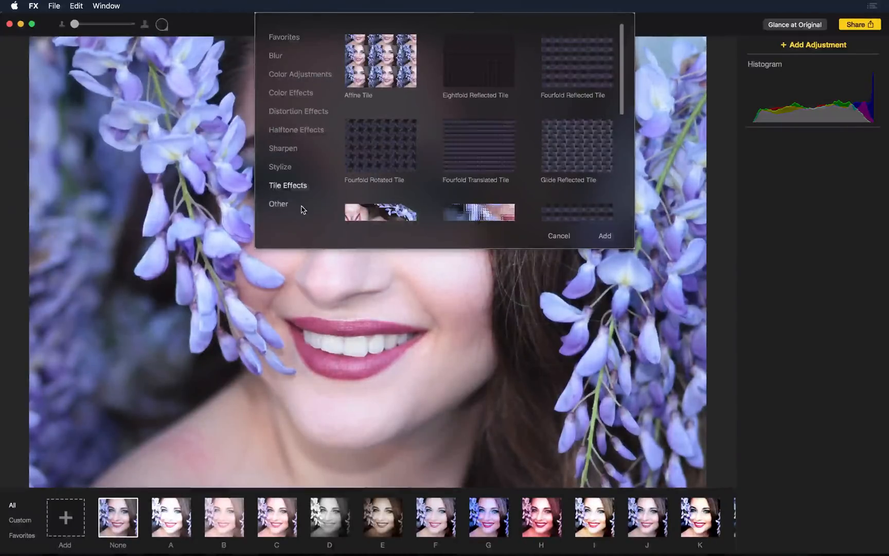
left_click(279, 204)
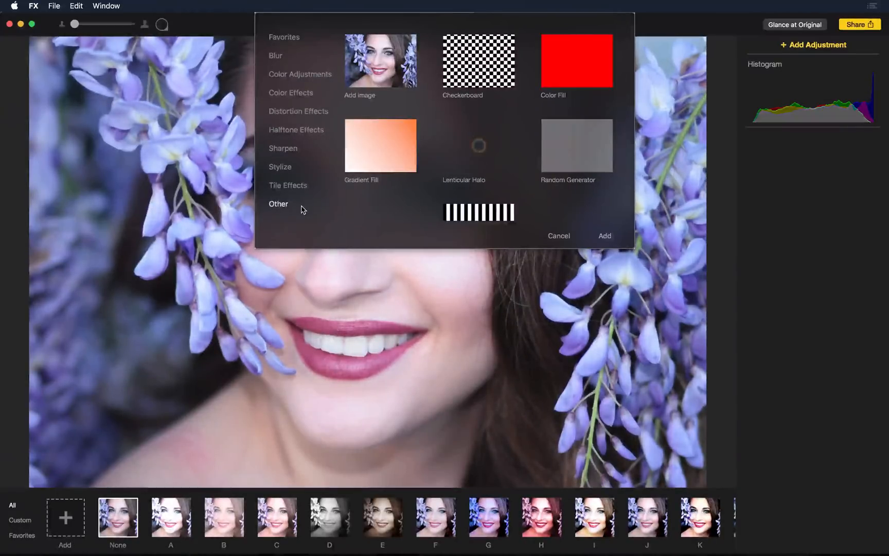
left_click(299, 74)
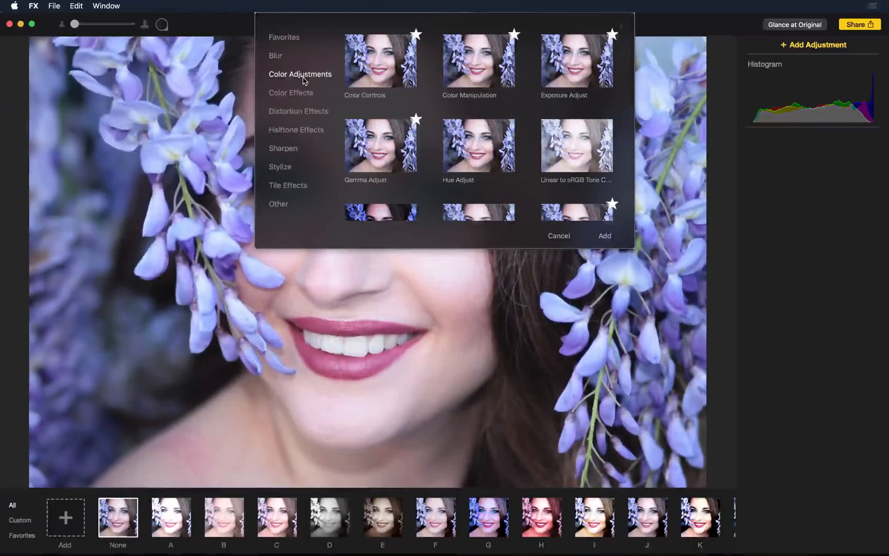
- Add the Vibrance adjustment so the wisteria portrait's colours pop
scroll("down", 3)
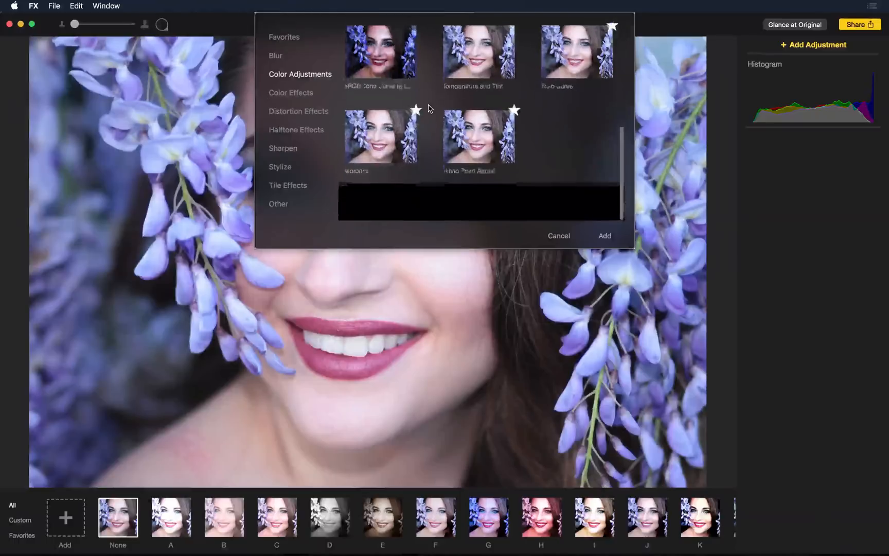
scroll("down", 3)
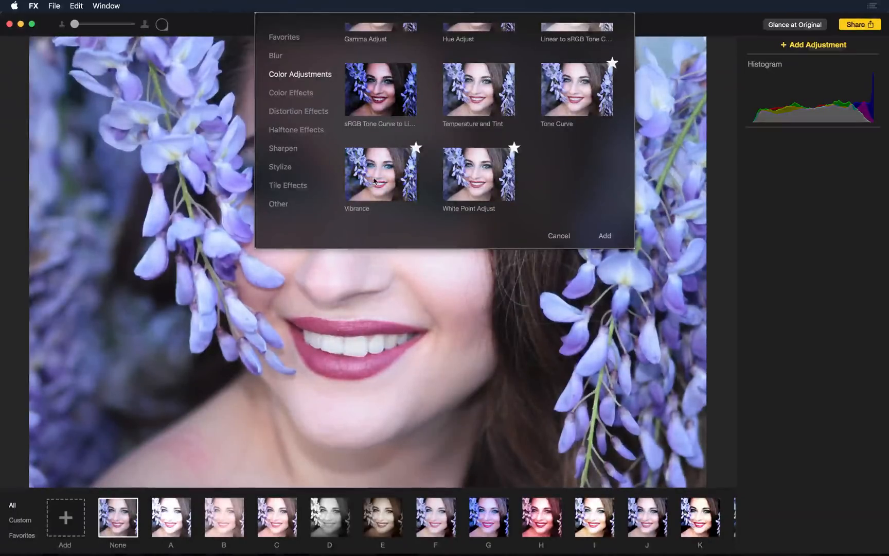
left_click(379, 174)
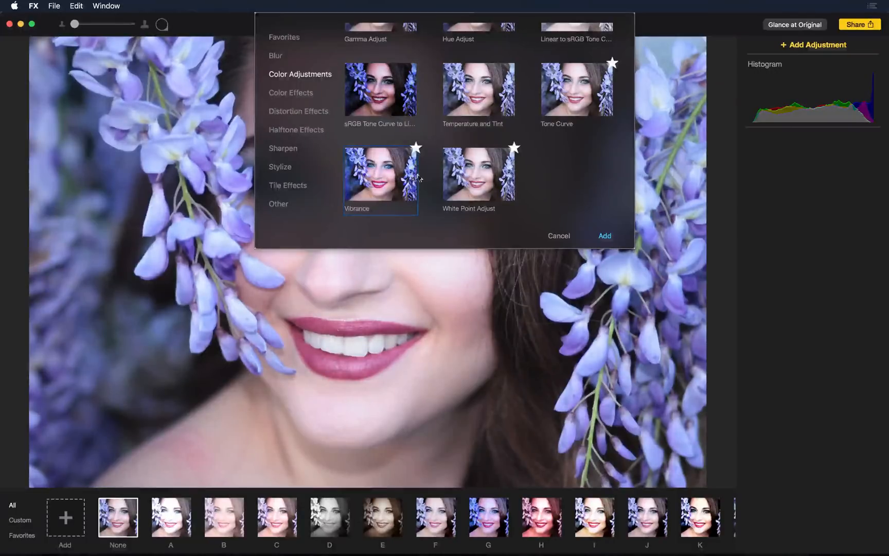
left_click(605, 235)
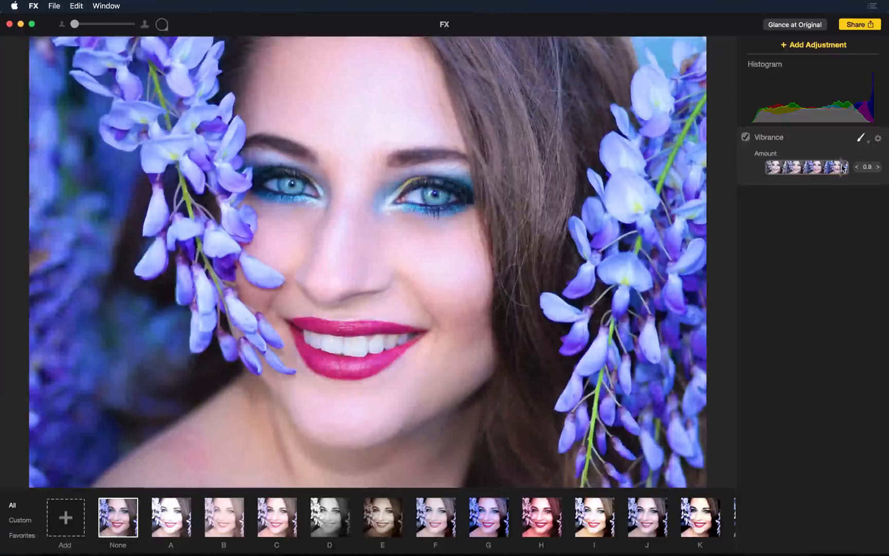
- Add Color Manipulation set to Draw in, for brushing violet (Hue 18, Saturation 40) onto the eyes
left_click(879, 167)
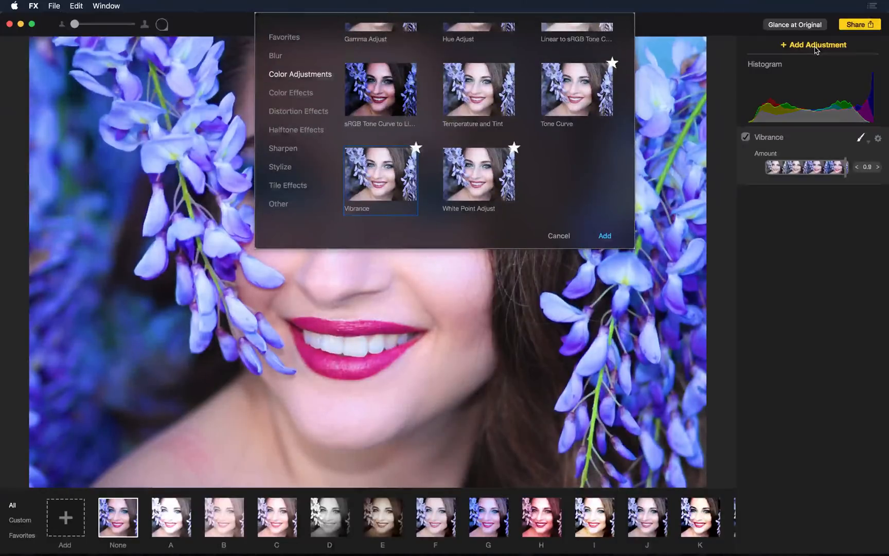
scroll("up", 3)
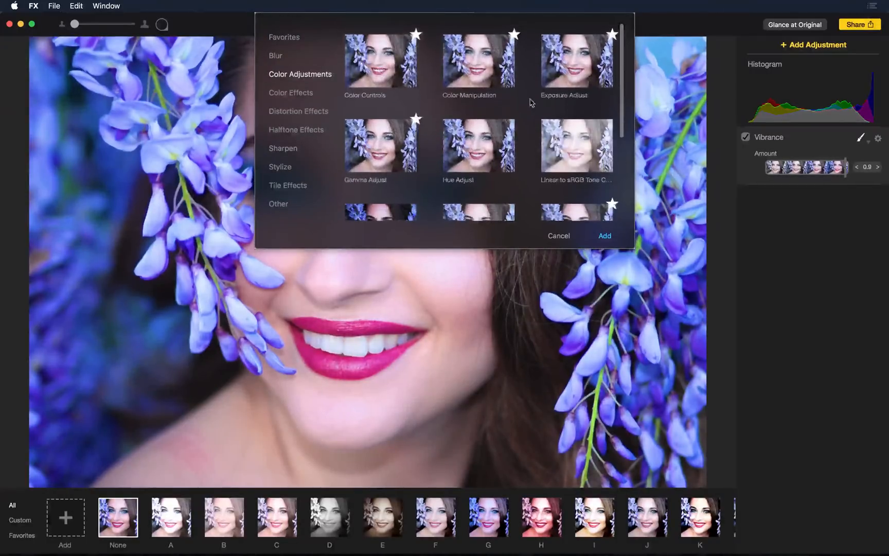
left_click(603, 236)
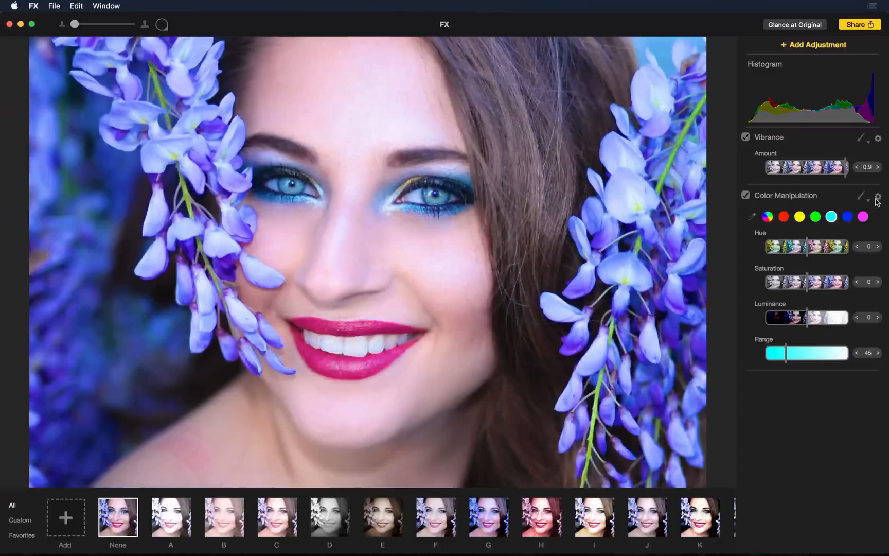
left_click(879, 199)
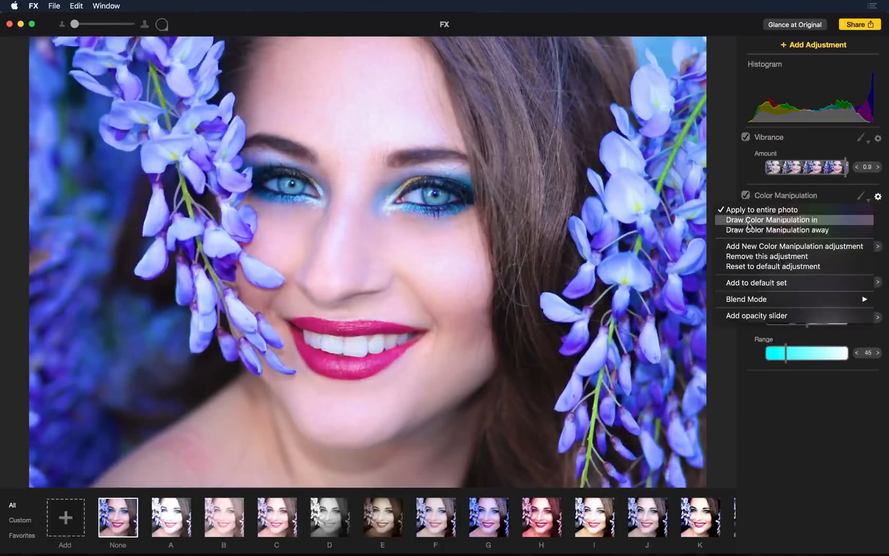
mouse_move(817, 229)
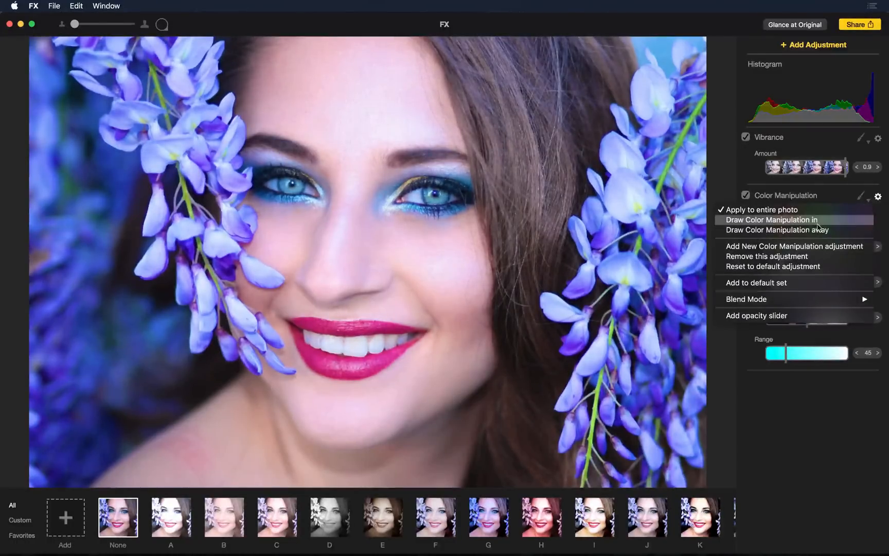
left_click(771, 220)
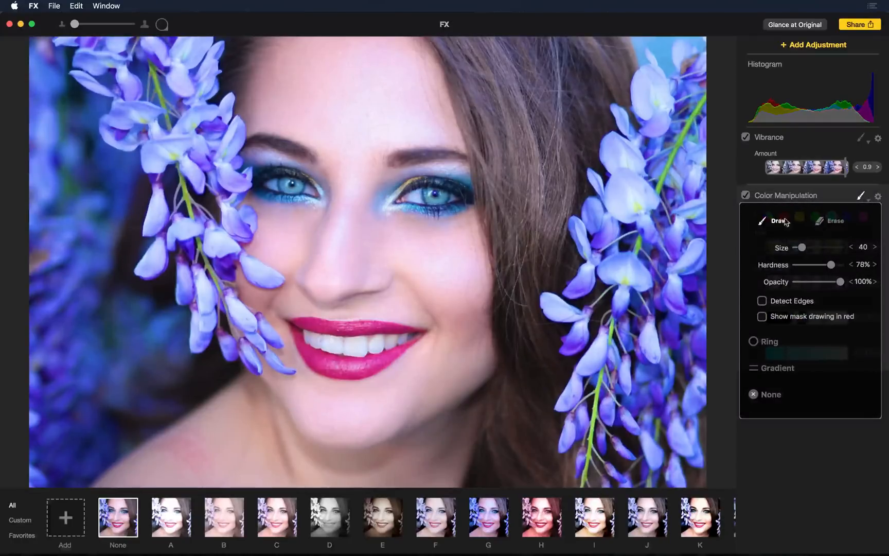
mouse_move(443, 197)
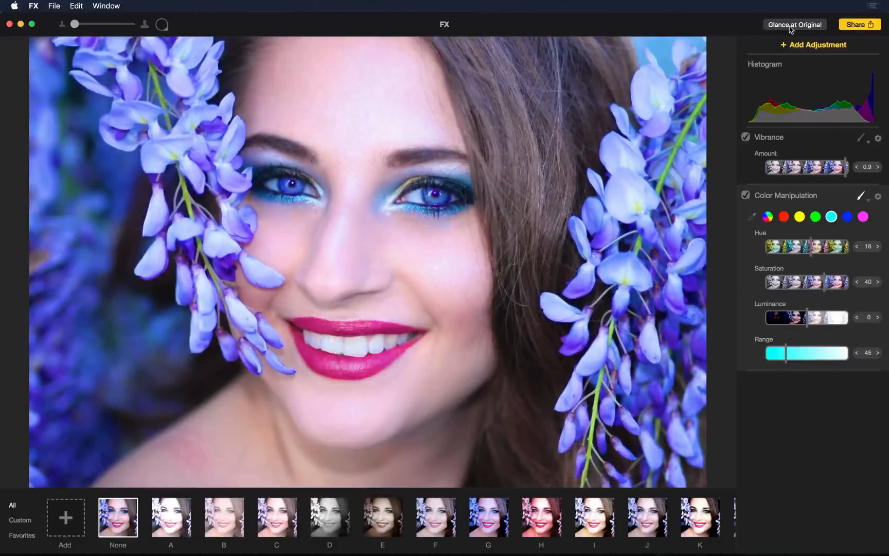
- Add a Gaussian Blur set to Draw away, brushed off the face and eyes so they stay sharp
left_click(814, 46)
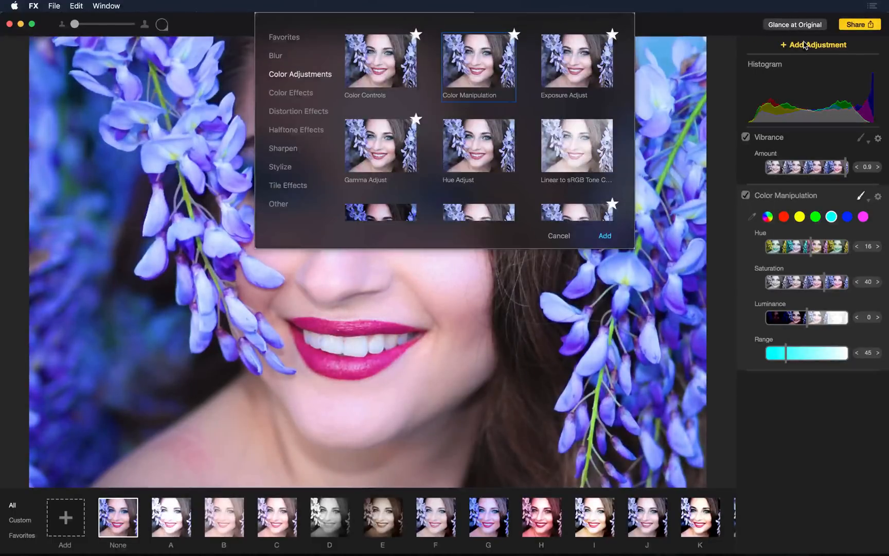
left_click(276, 54)
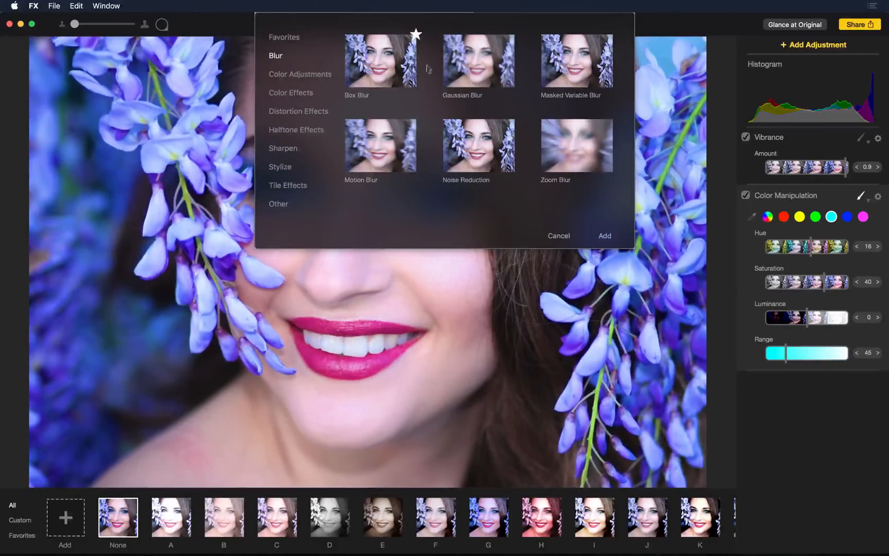
left_click(604, 236)
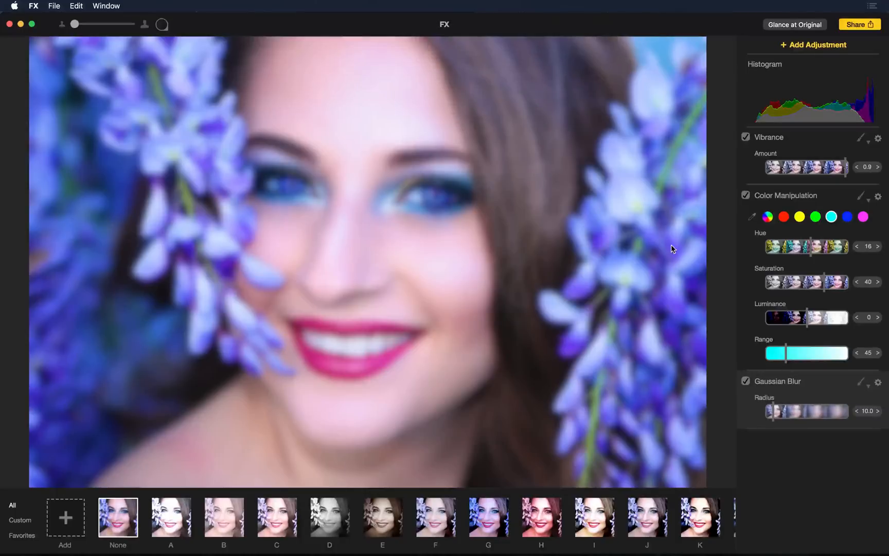
left_click(878, 381)
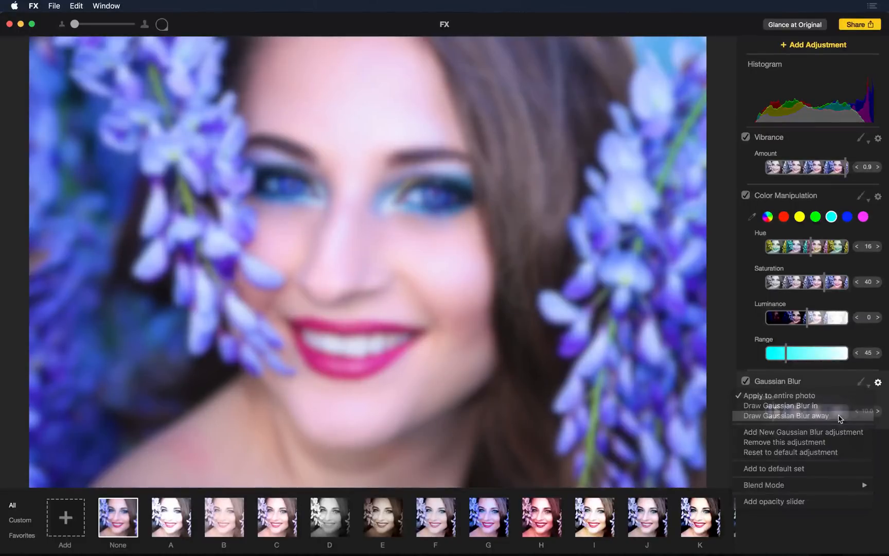
left_click(788, 414)
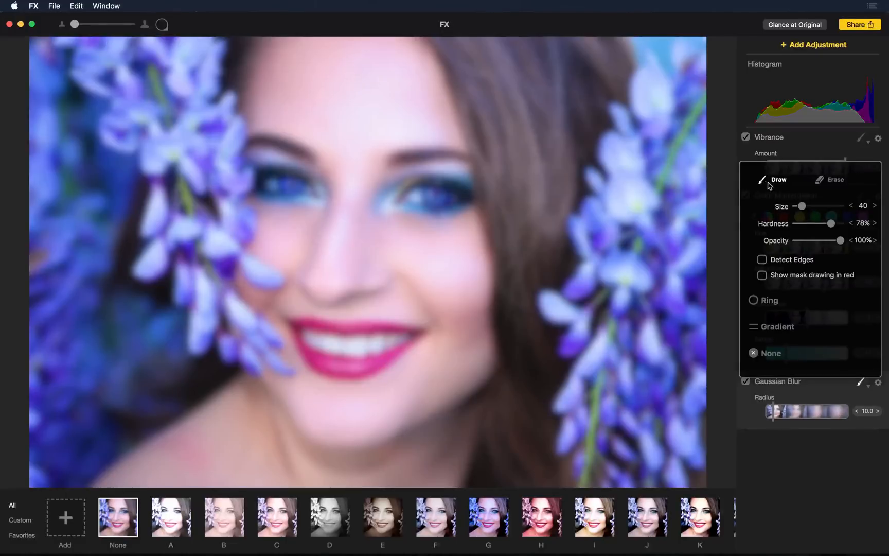
mouse_move(436, 198)
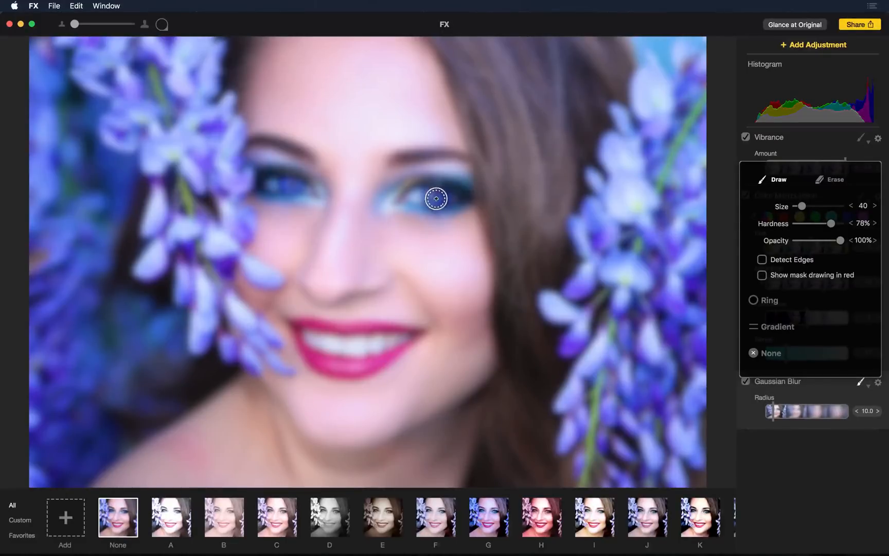
mouse_move(743, 235)
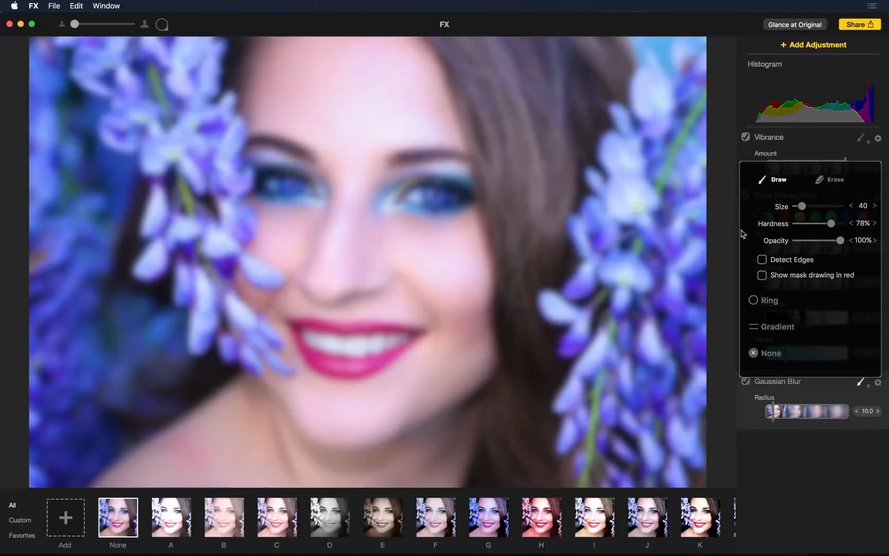
mouse_move(772, 305)
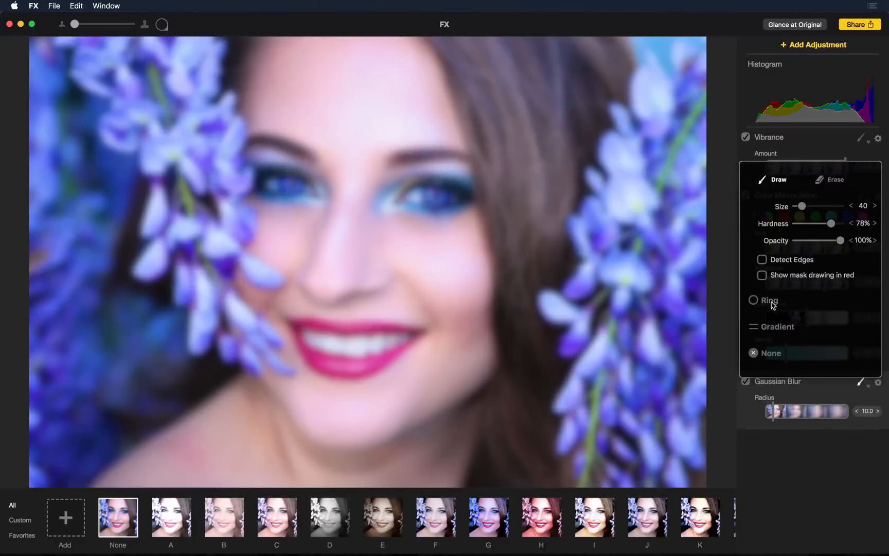
left_click(753, 299)
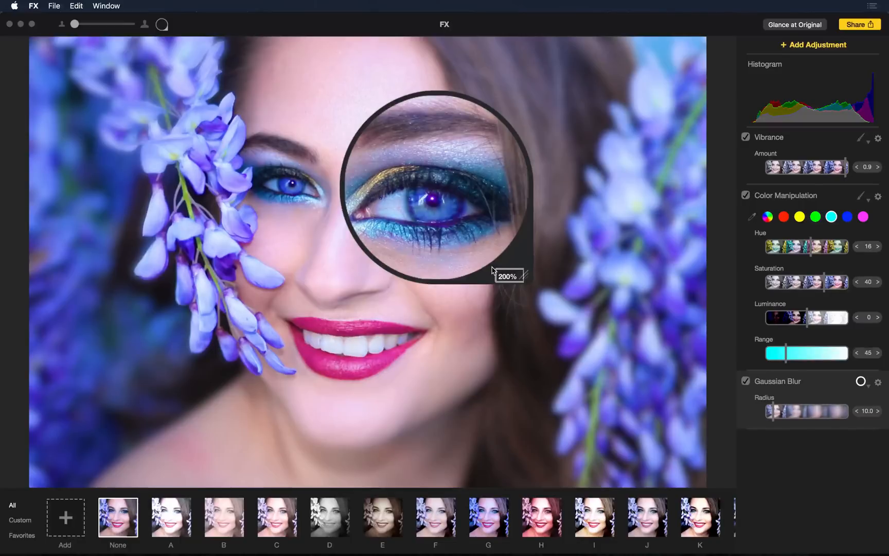
- Raise the magnifier over the eye makeup from 200% to 300% enlargement
left_click(507, 276)
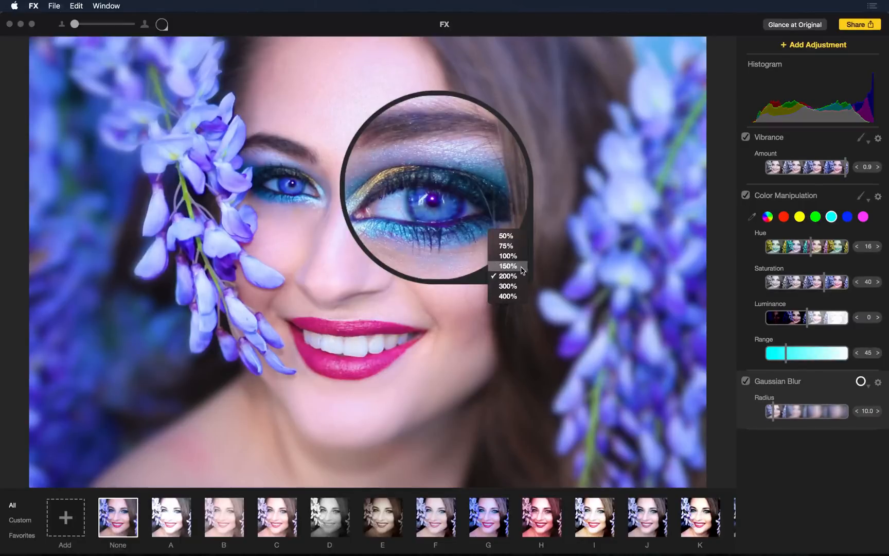
left_click(508, 266)
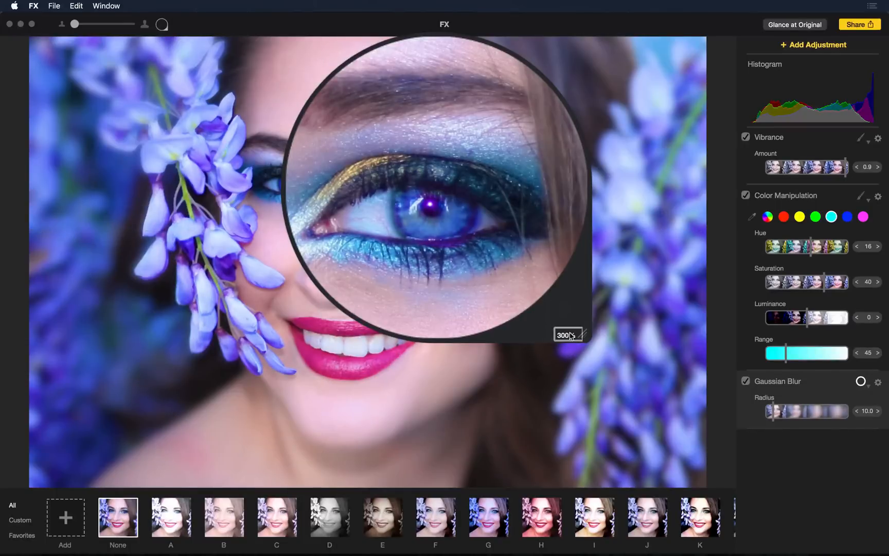
left_click(567, 335)
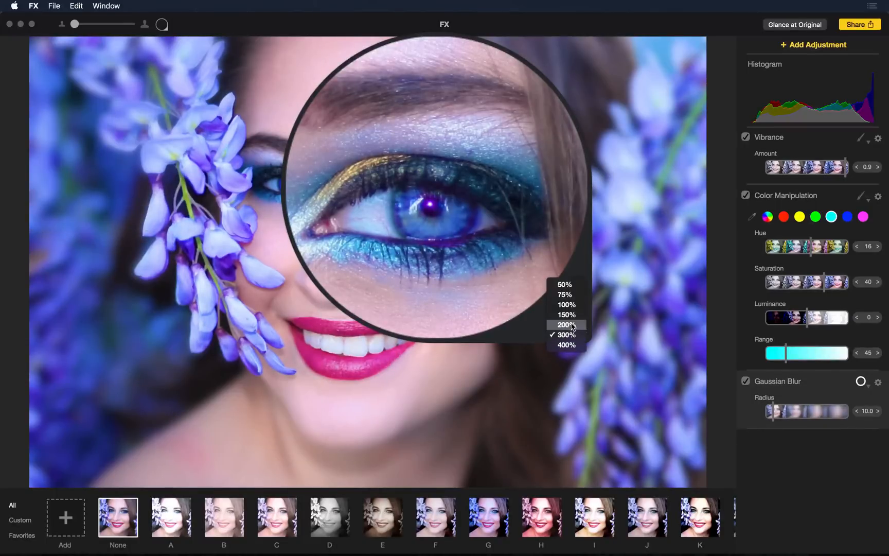
left_click(564, 324)
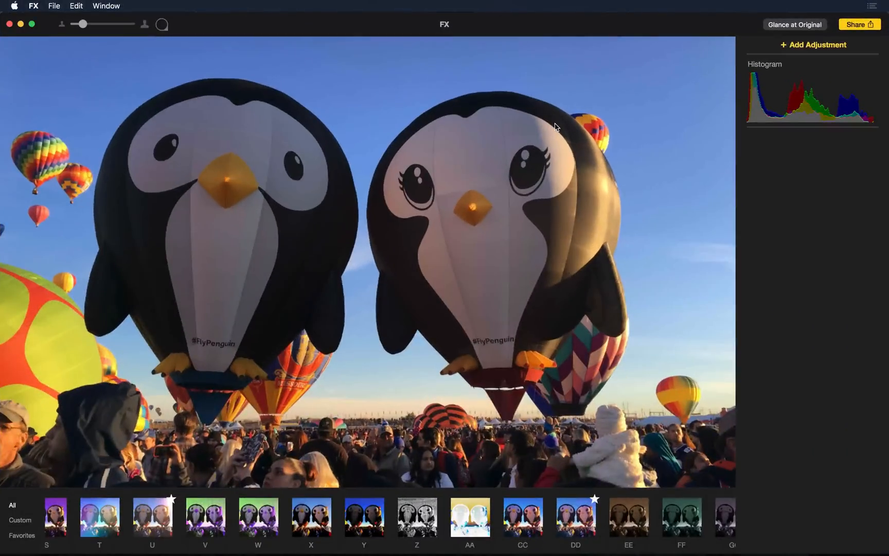
mouse_move(827, 51)
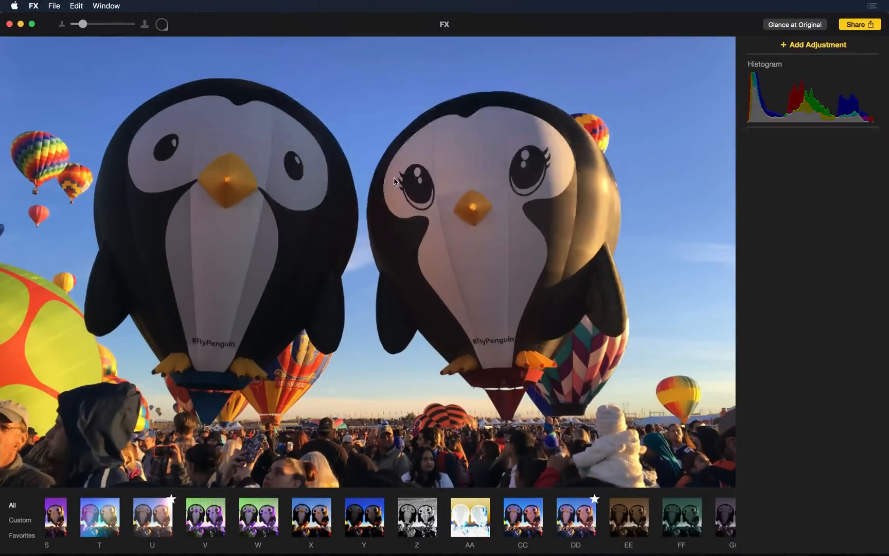
- Add Vibrance to the penguin balloon photo at amount 1.0 for a deep blue sky
left_click(813, 45)
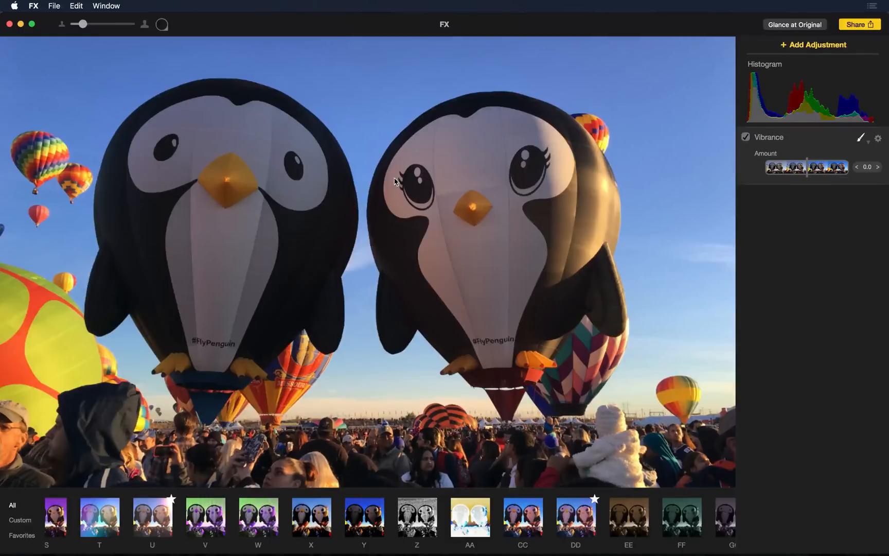
mouse_move(804, 168)
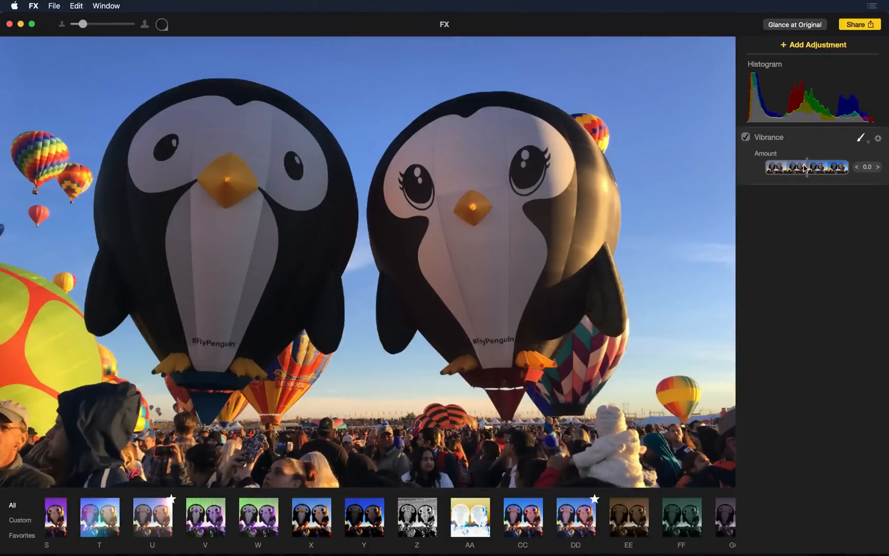
mouse_move(504, 138)
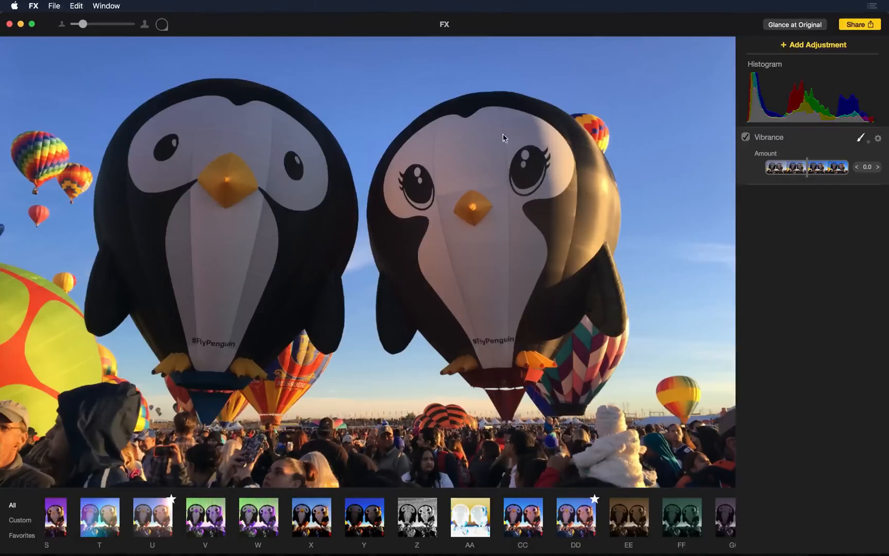
mouse_move(811, 165)
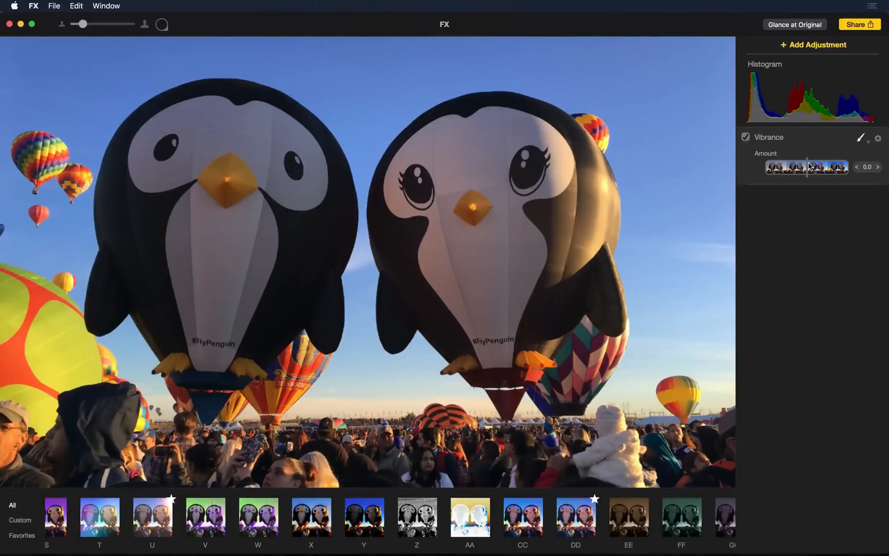
left_click(880, 167)
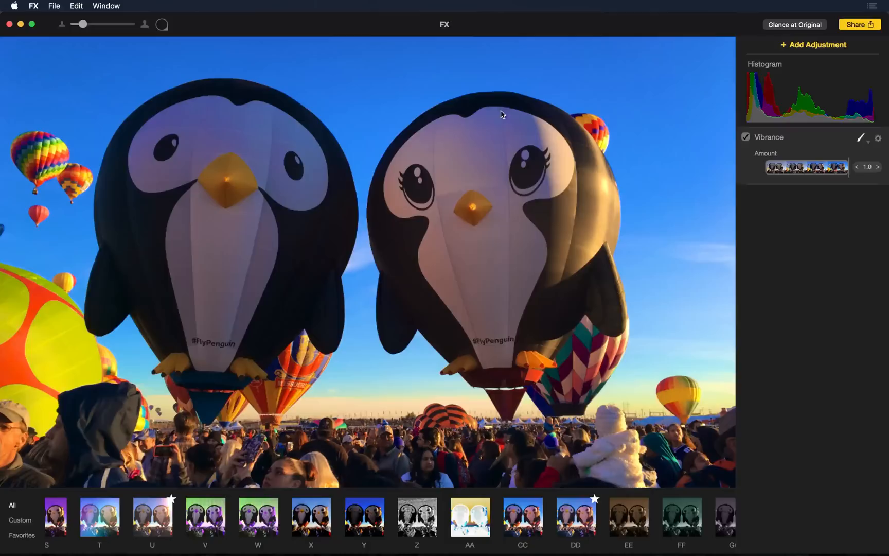
mouse_move(501, 139)
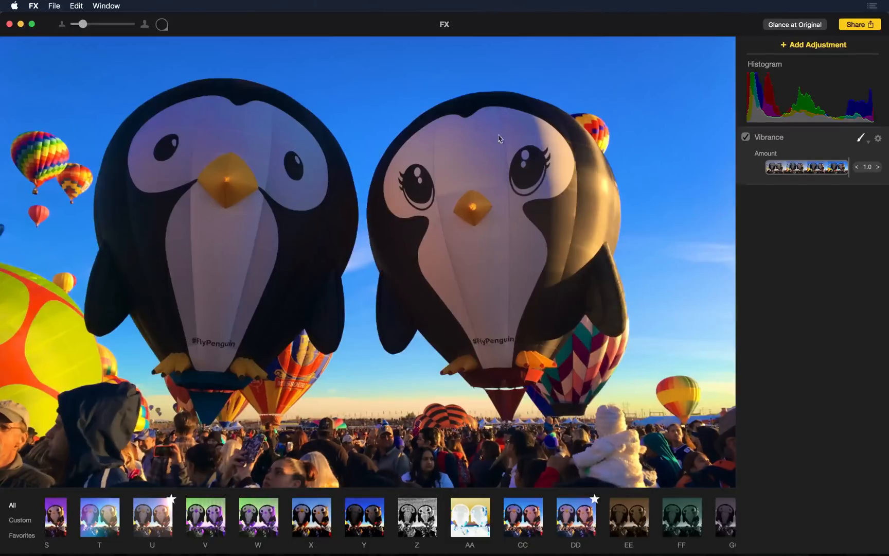
left_click(878, 139)
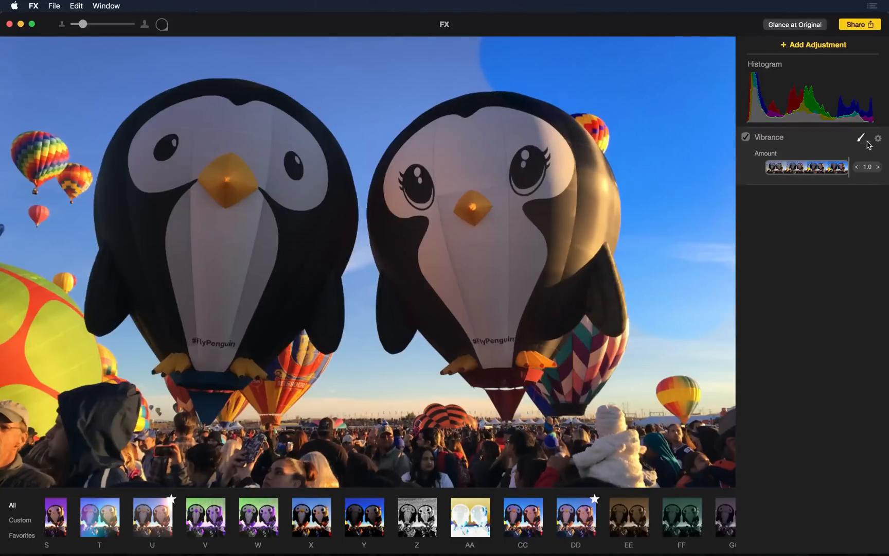
left_click(862, 137)
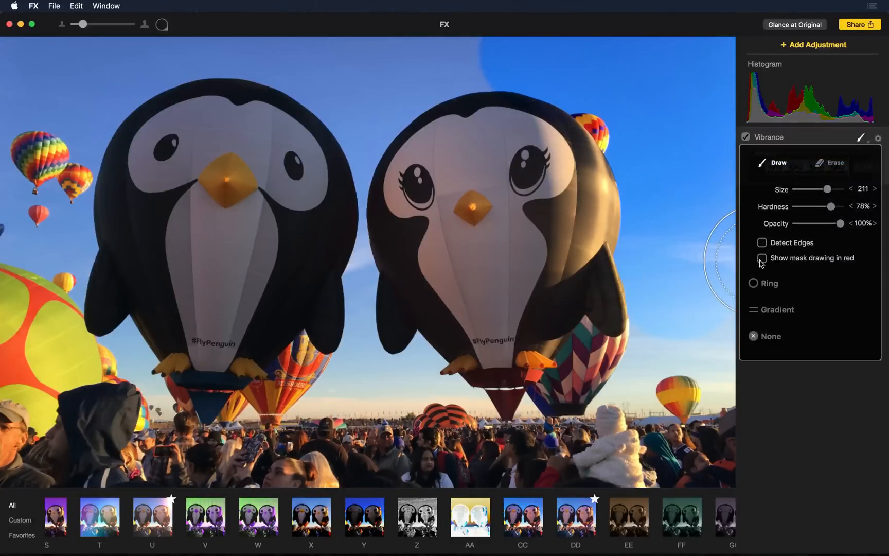
left_click(763, 259)
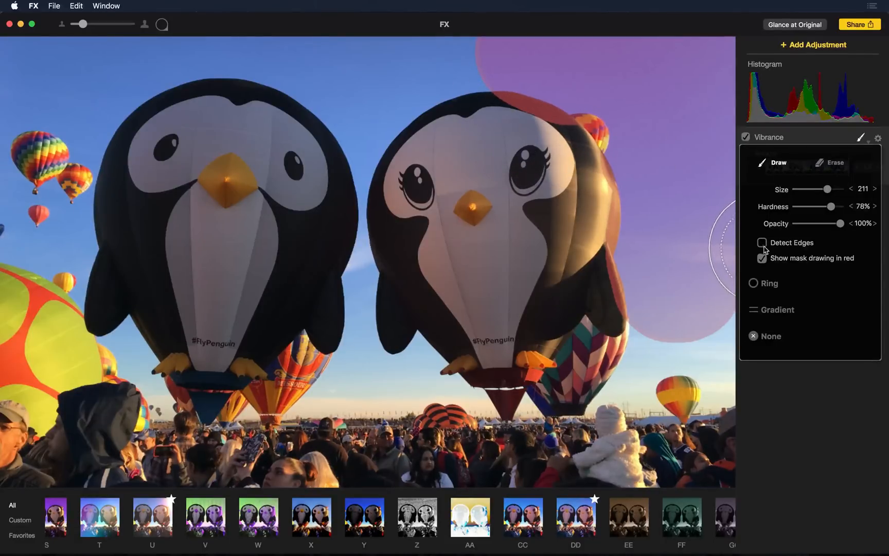
left_click(763, 243)
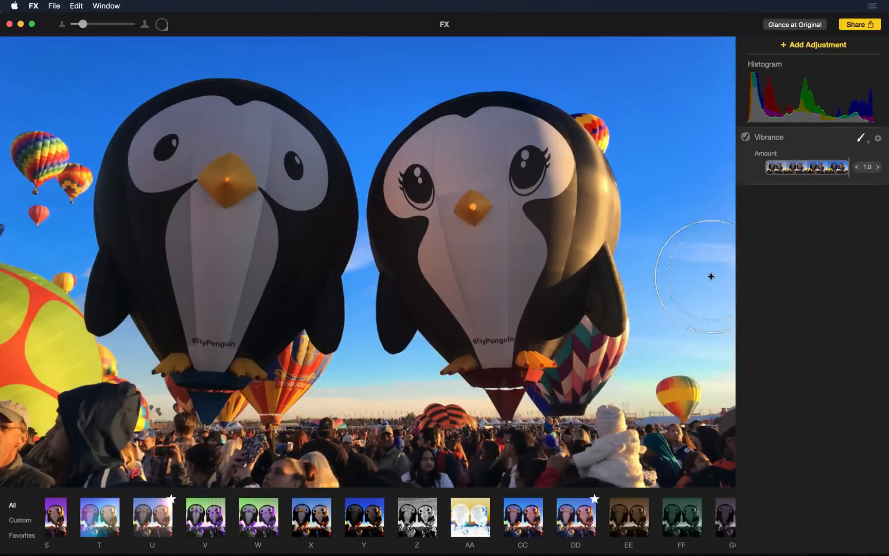
mouse_move(779, 206)
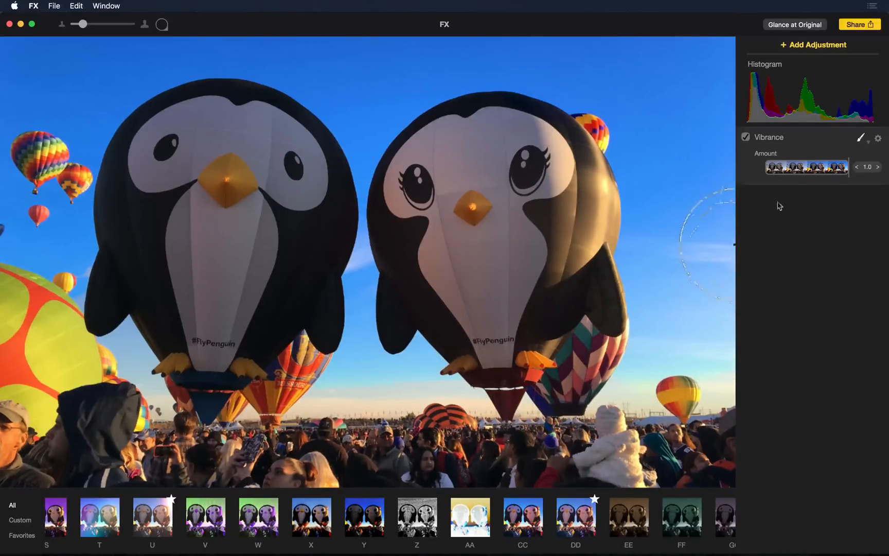
left_click(860, 137)
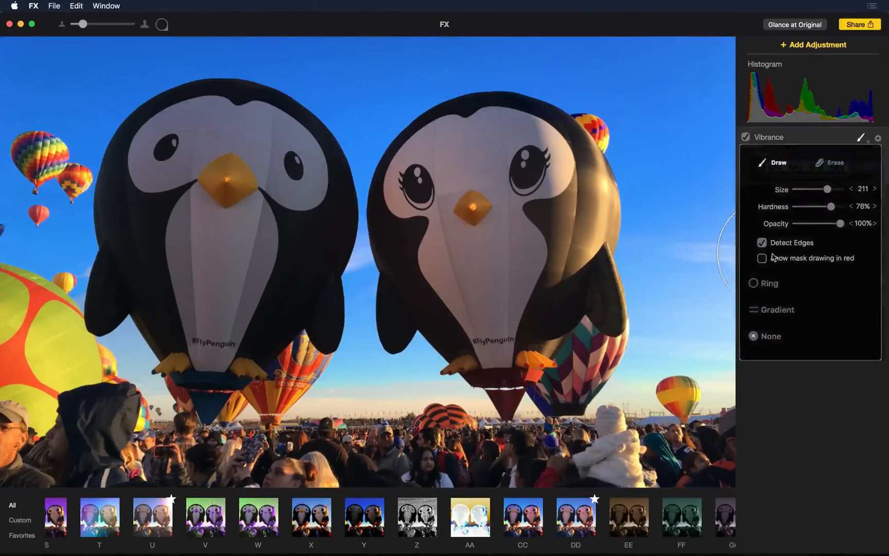
left_click(762, 258)
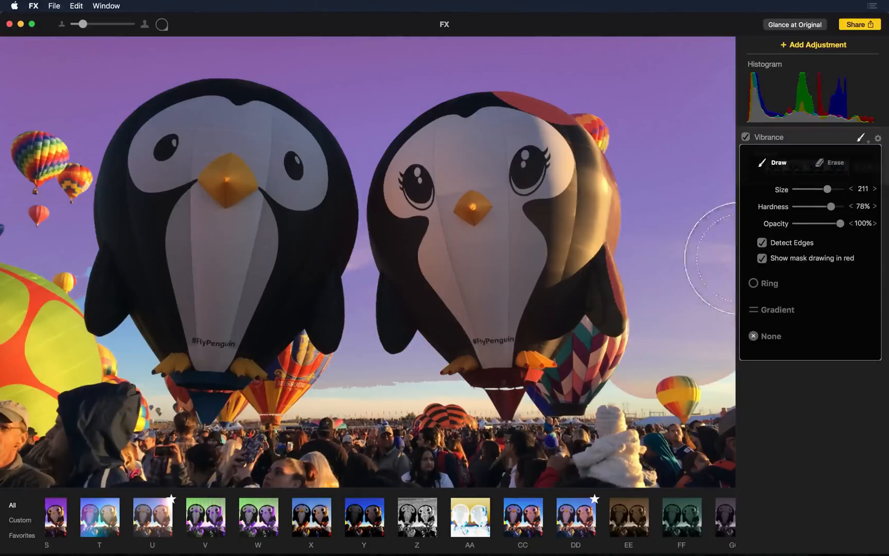
mouse_move(612, 159)
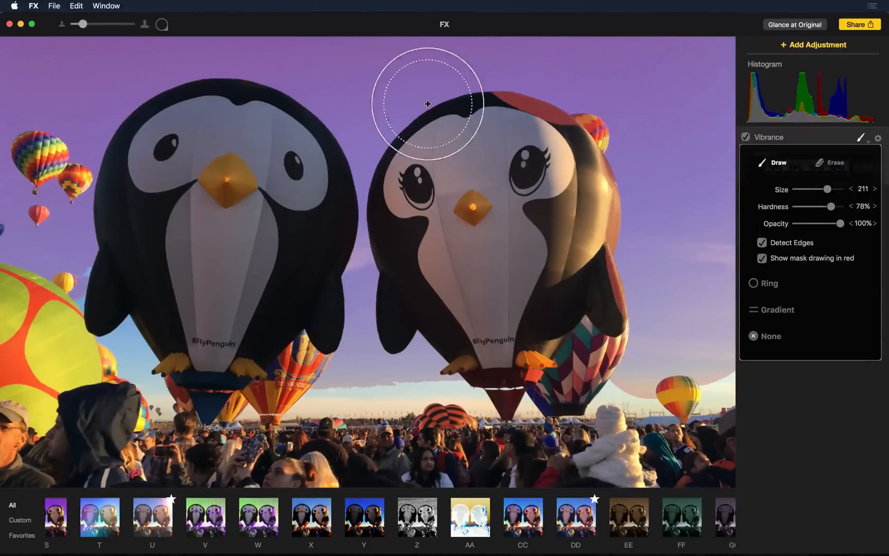
mouse_move(21, 138)
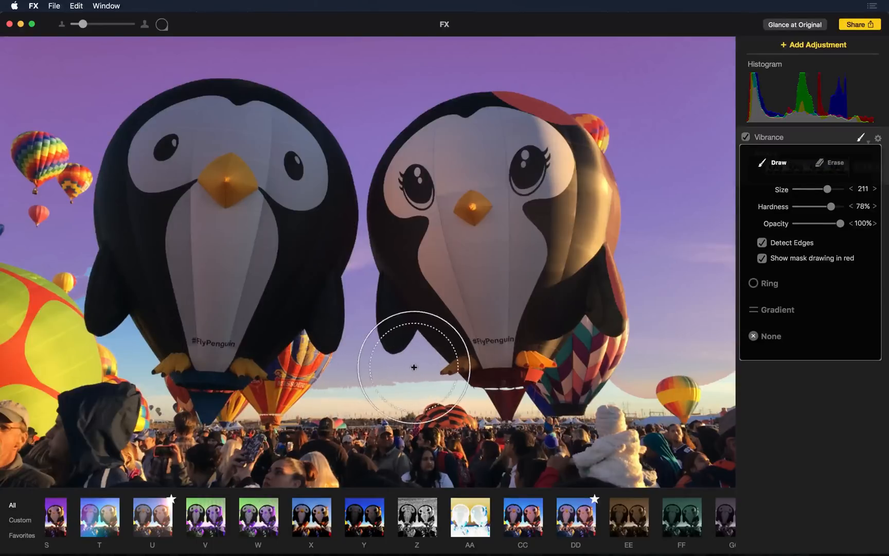
mouse_move(345, 93)
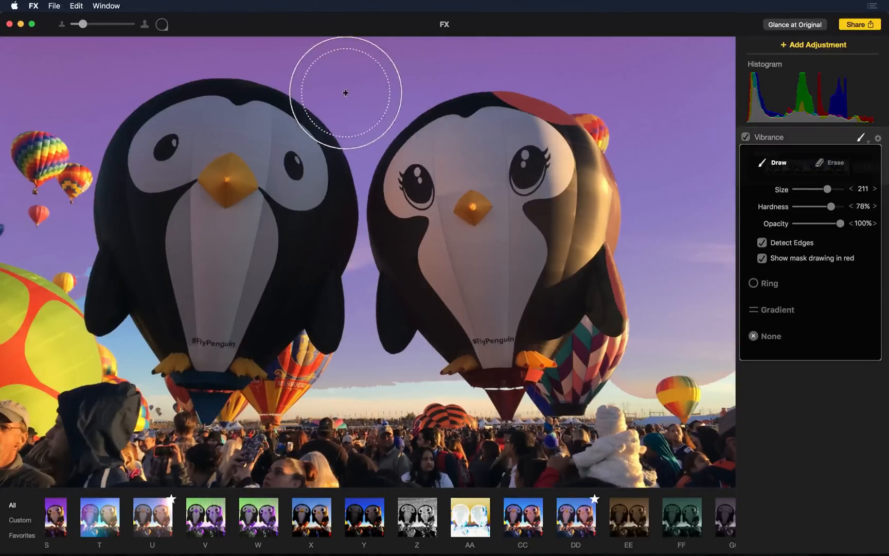
mouse_move(769, 266)
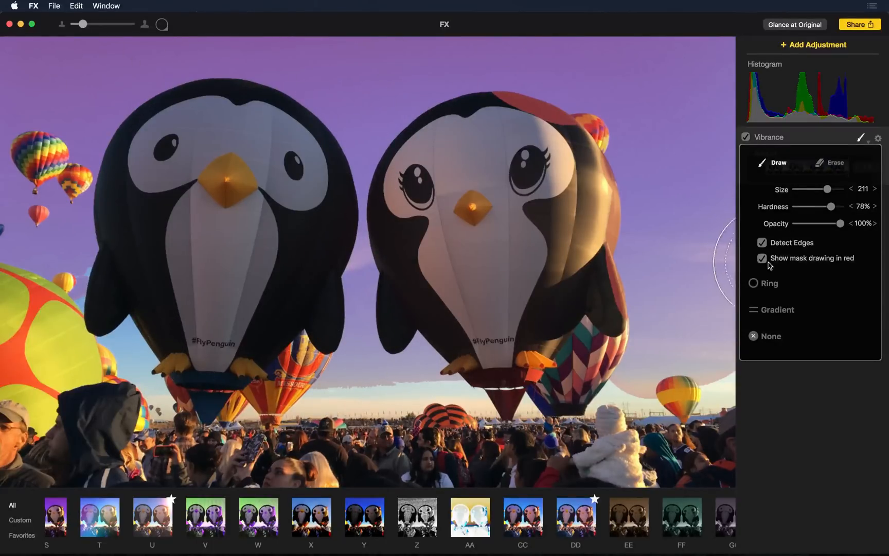
left_click(763, 258)
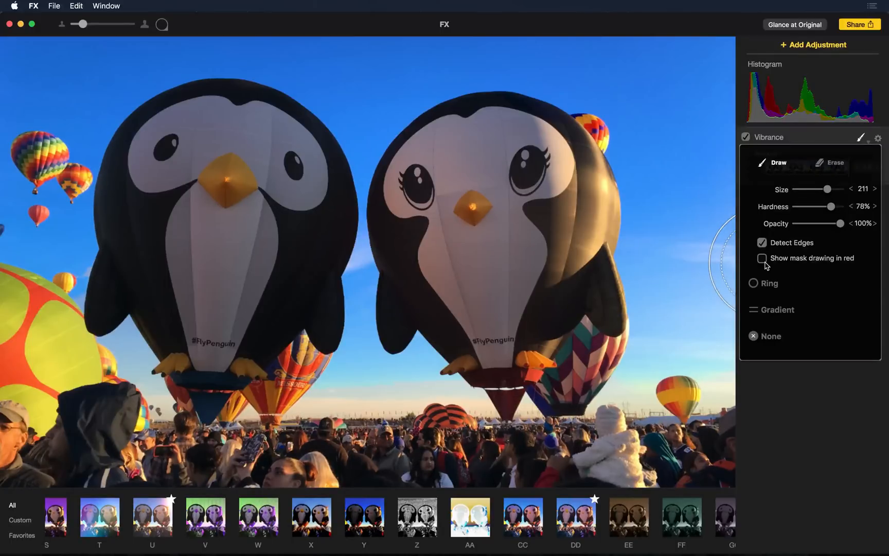
left_click(861, 137)
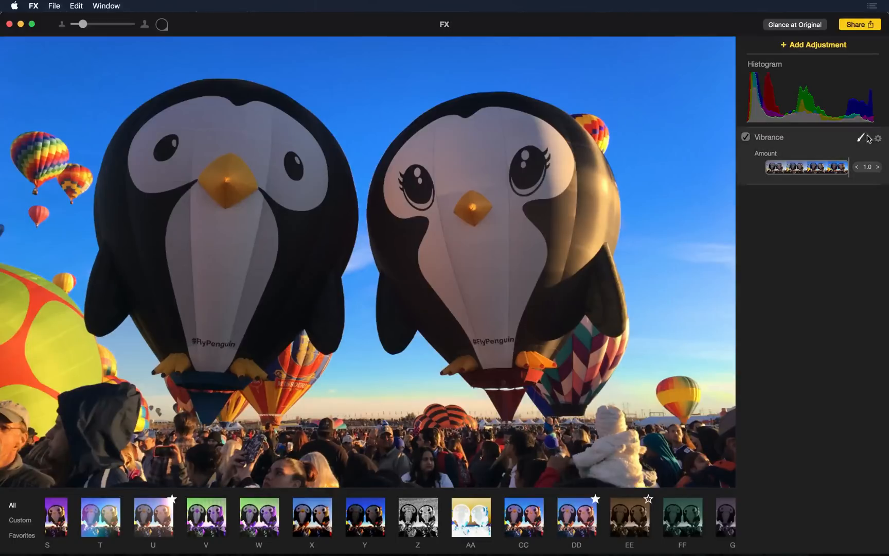
left_click(879, 138)
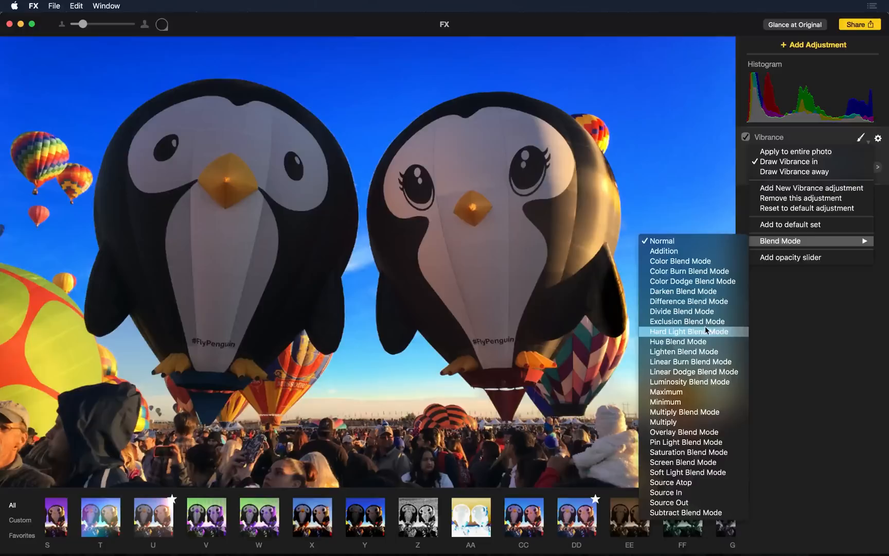
mouse_move(690, 381)
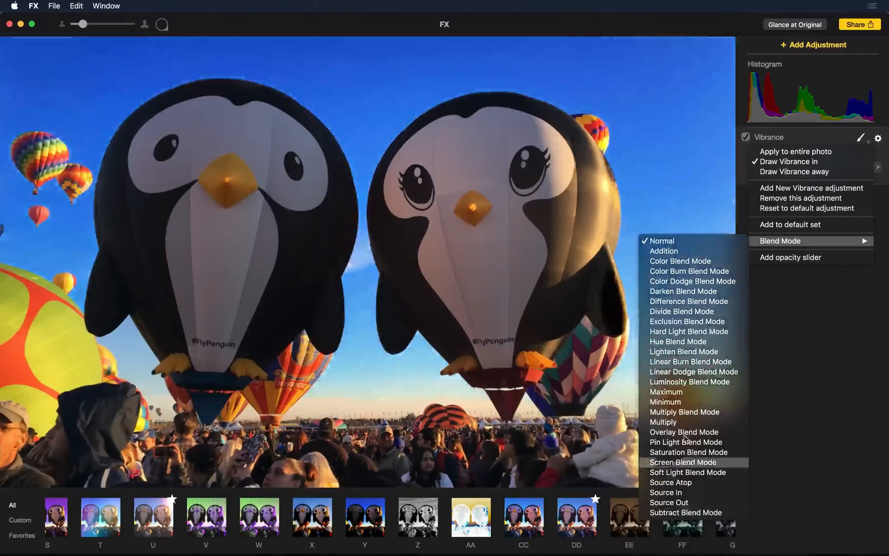
mouse_move(664, 251)
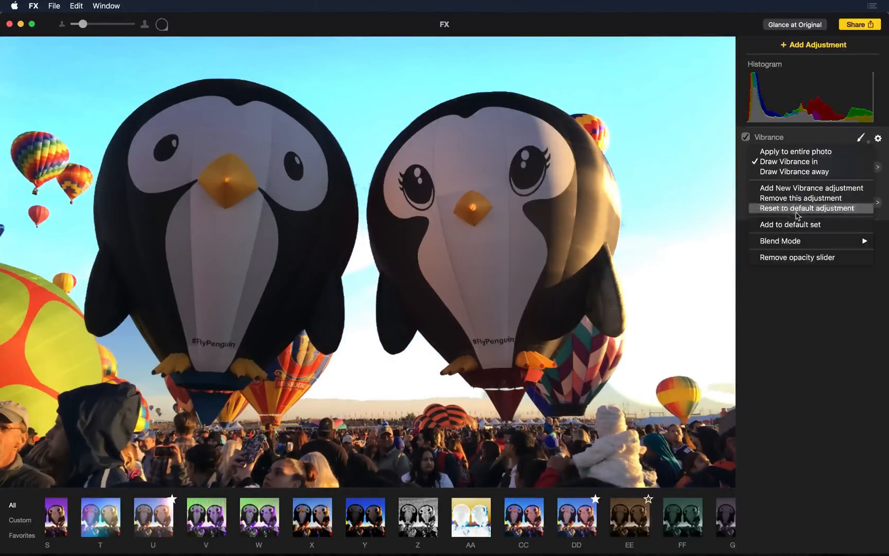
left_click(781, 241)
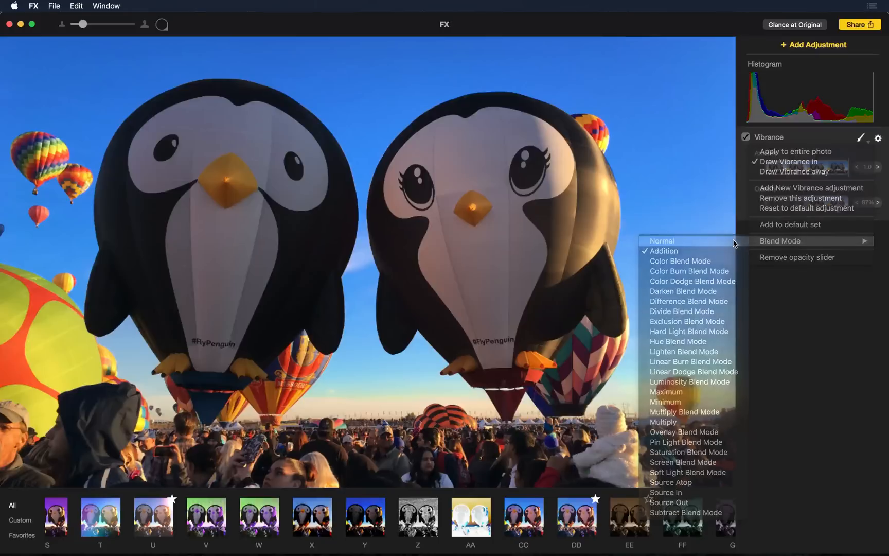
left_click(661, 240)
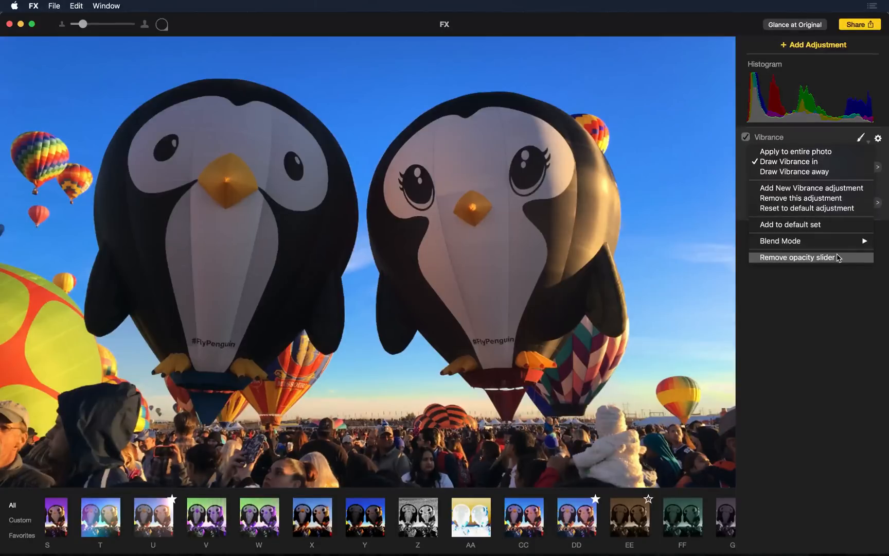
left_click(796, 257)
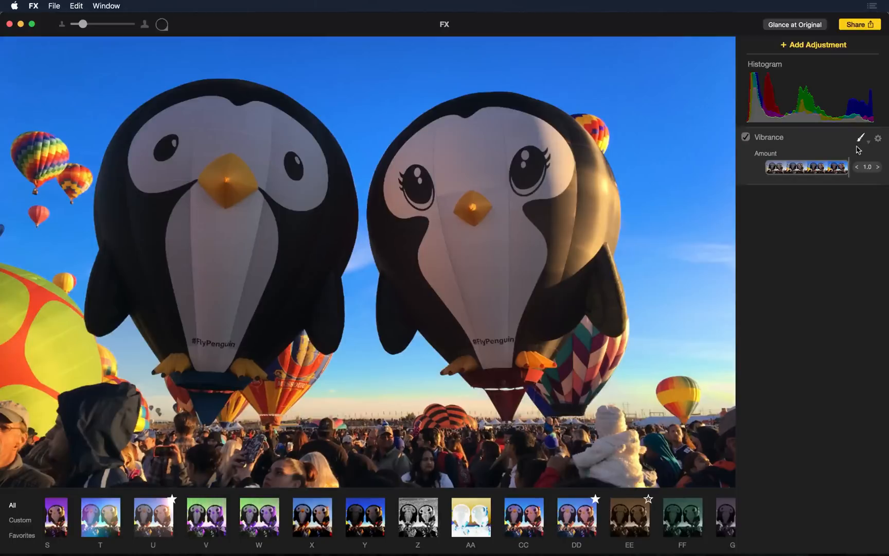
- Add Vibrance to the default adjustment set from its gear menu, then dismiss the menu
left_click(877, 137)
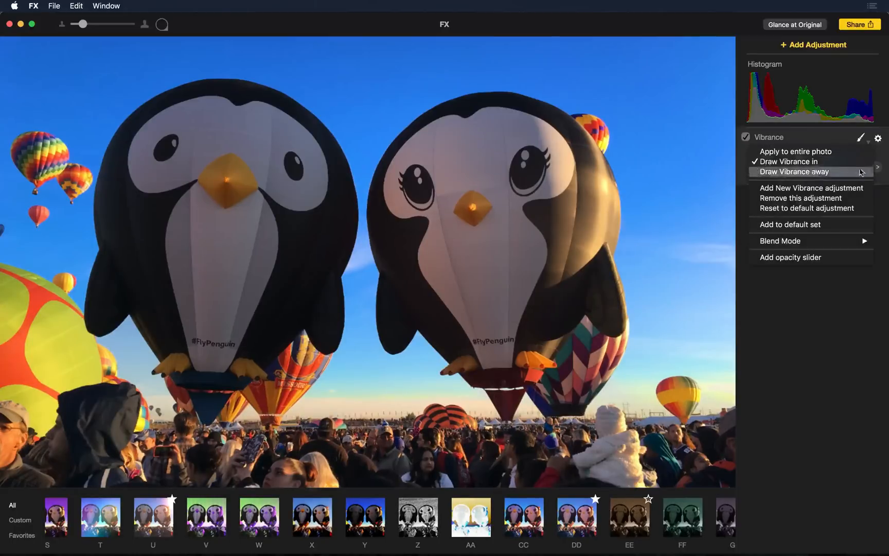
mouse_move(788, 225)
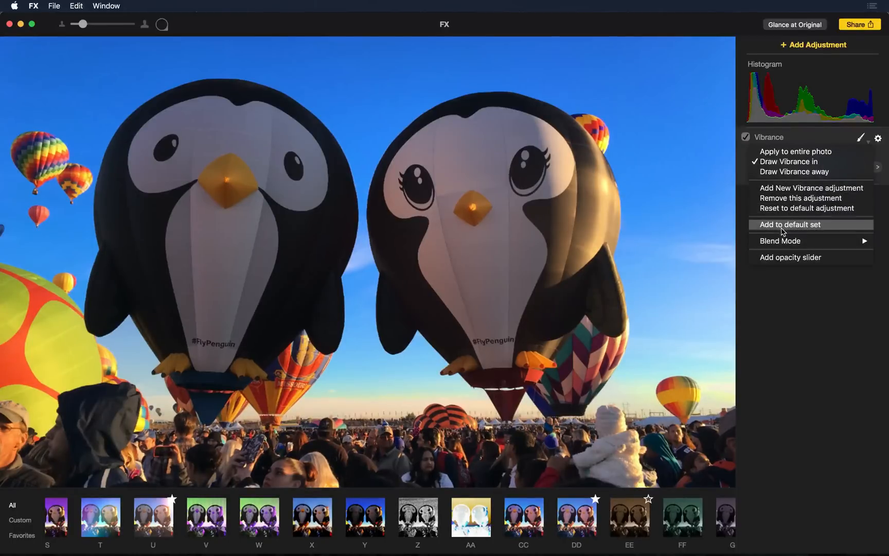
mouse_move(827, 228)
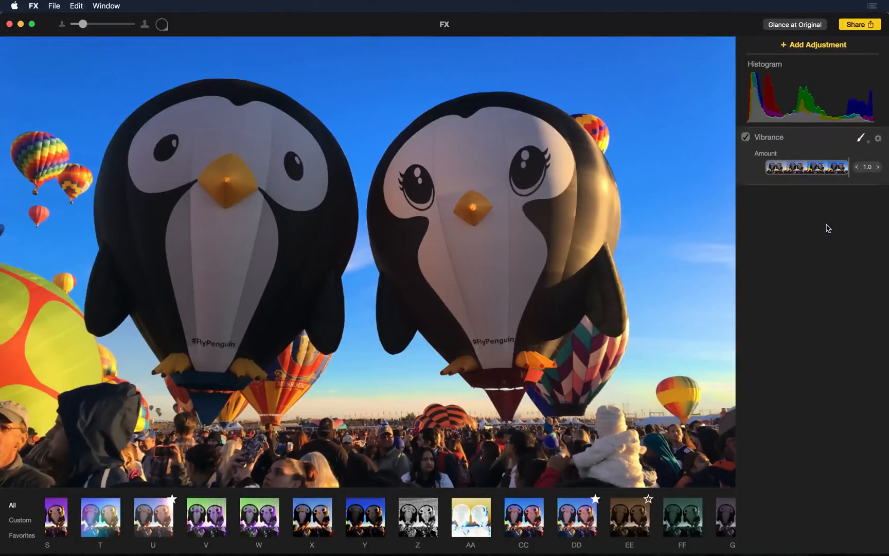
mouse_move(809, 139)
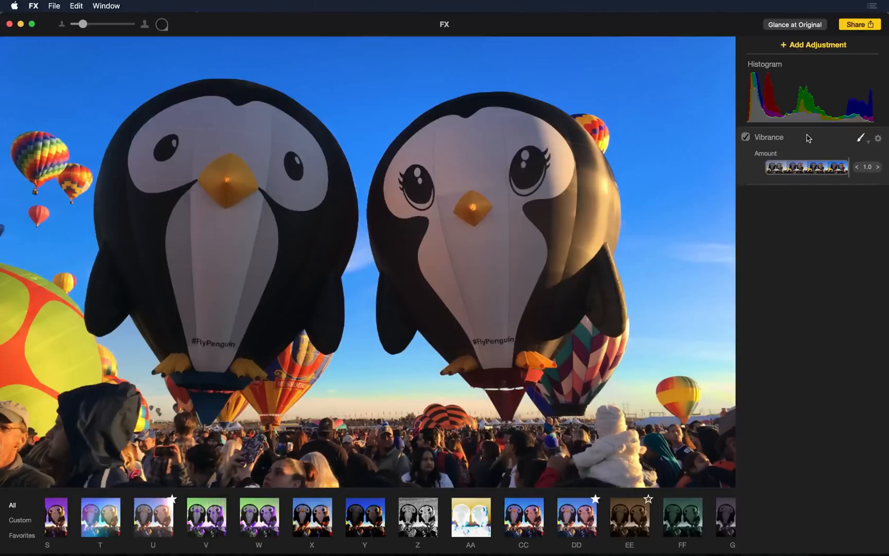
left_click(877, 138)
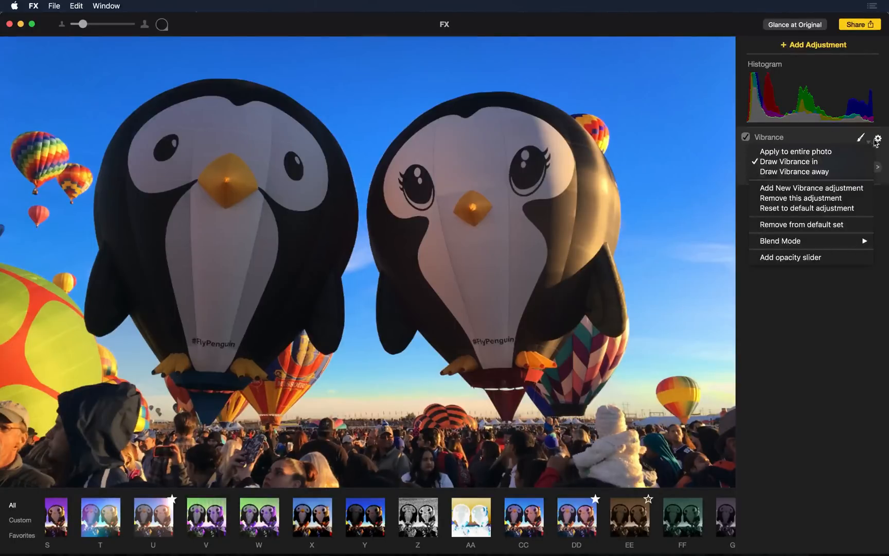
mouse_move(811, 188)
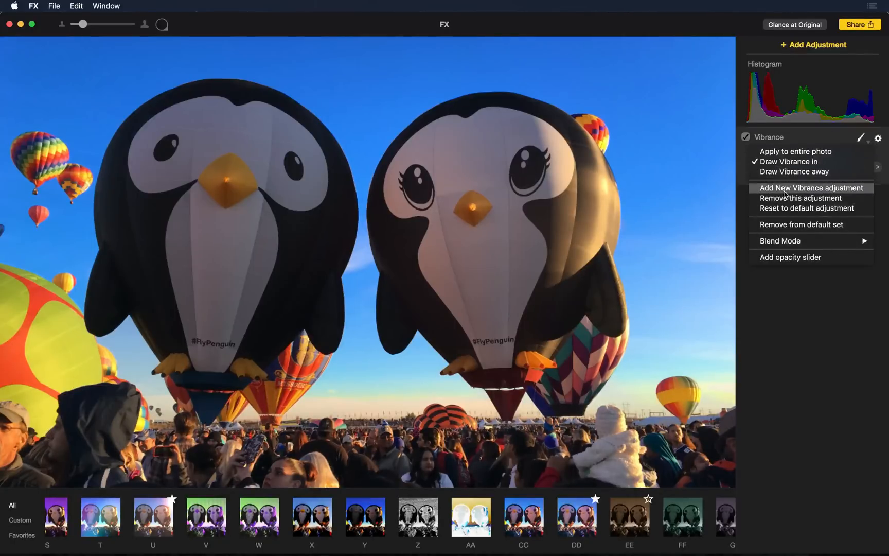
mouse_move(812, 195)
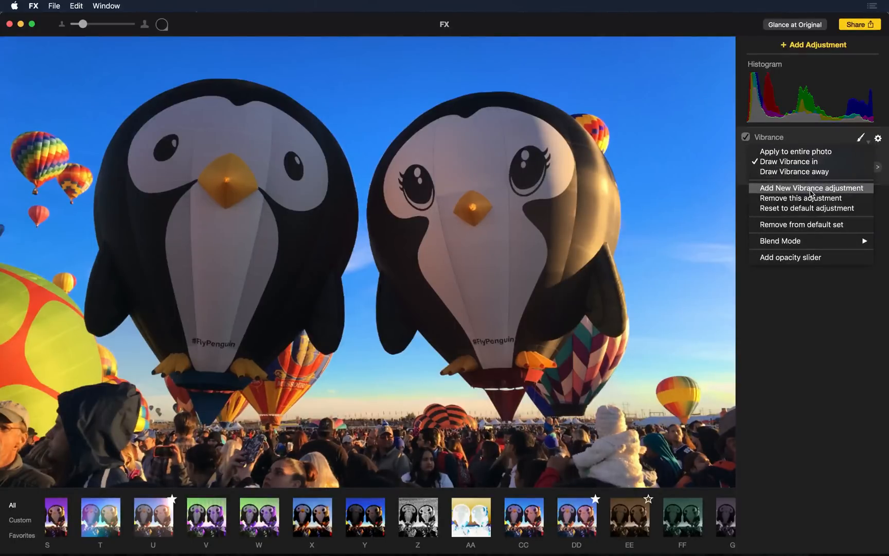
mouse_move(799, 197)
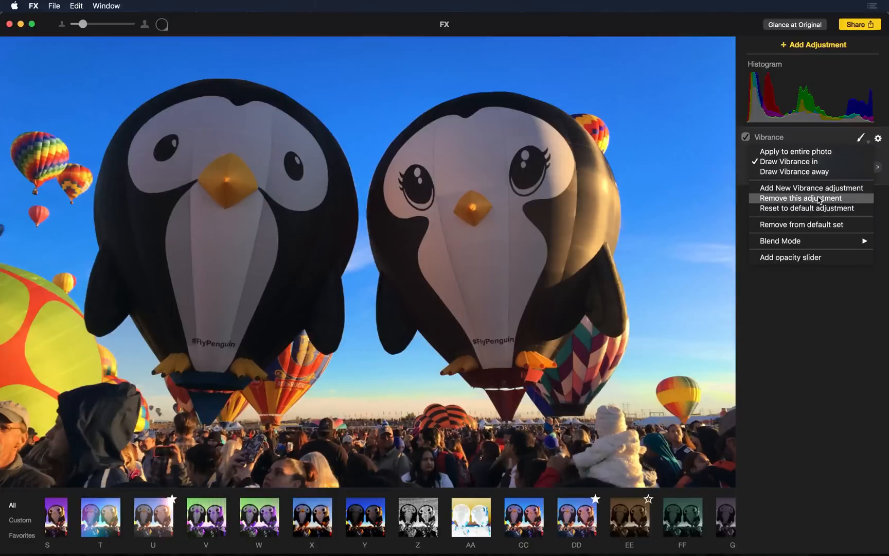
mouse_move(806, 207)
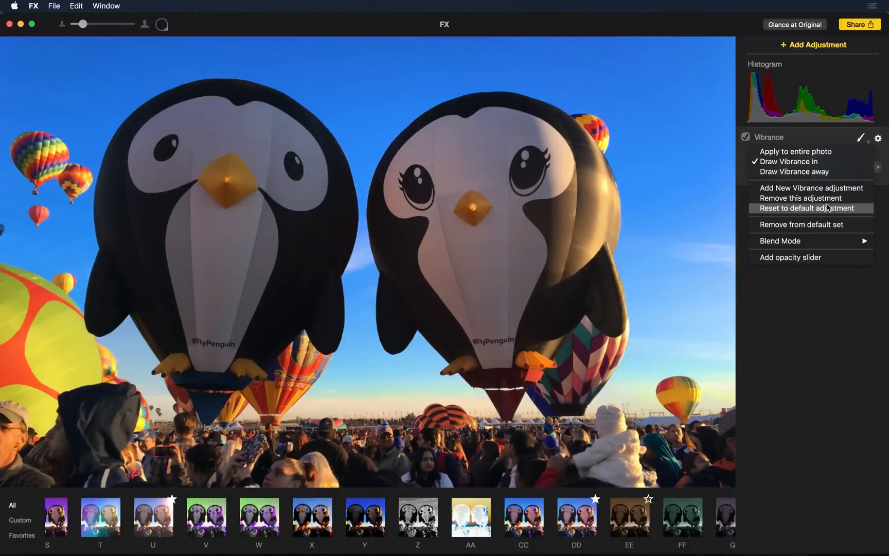
mouse_move(811, 187)
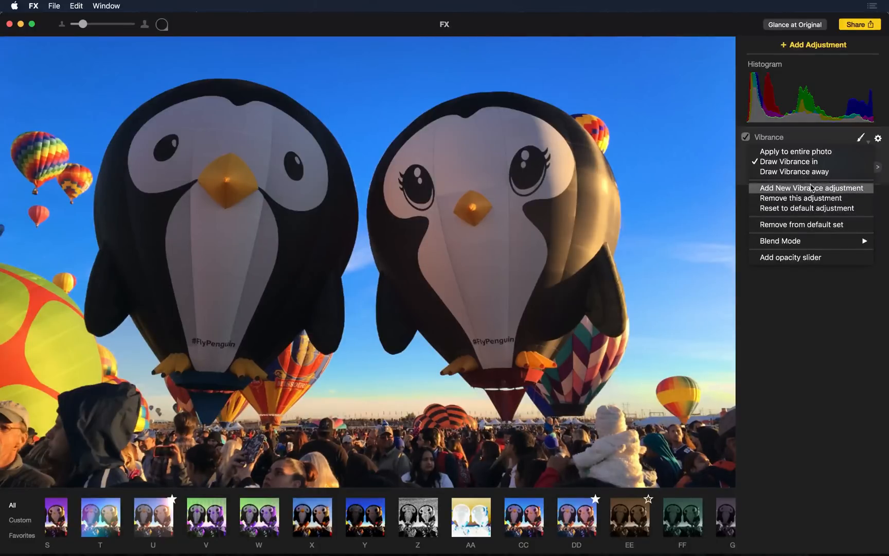
mouse_move(803, 193)
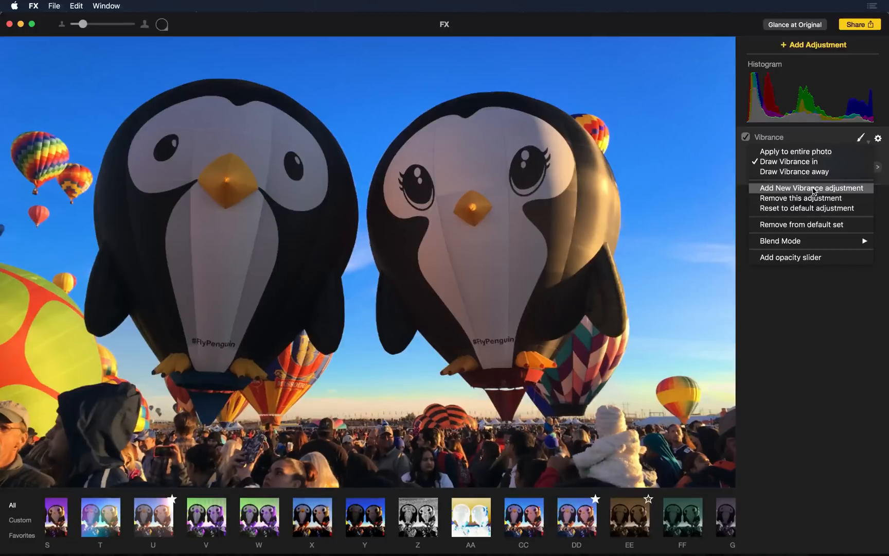
left_click(810, 187)
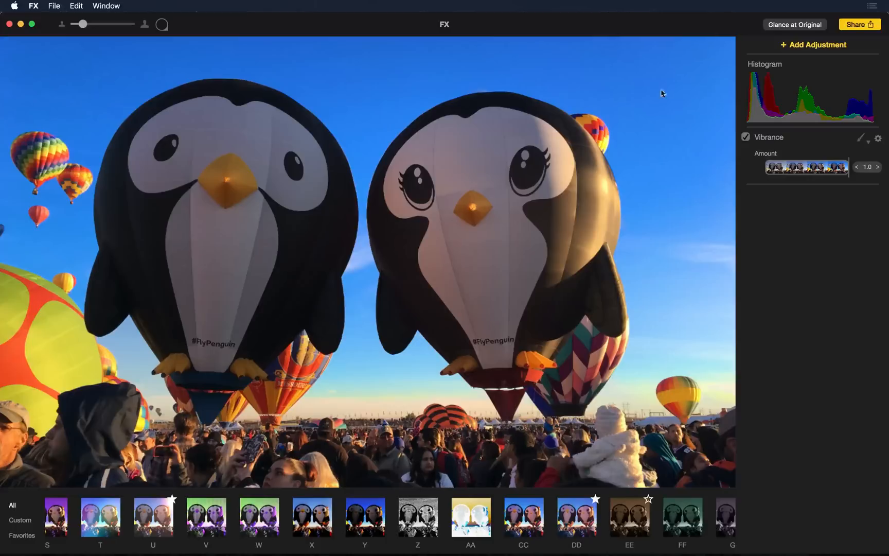
left_click(859, 25)
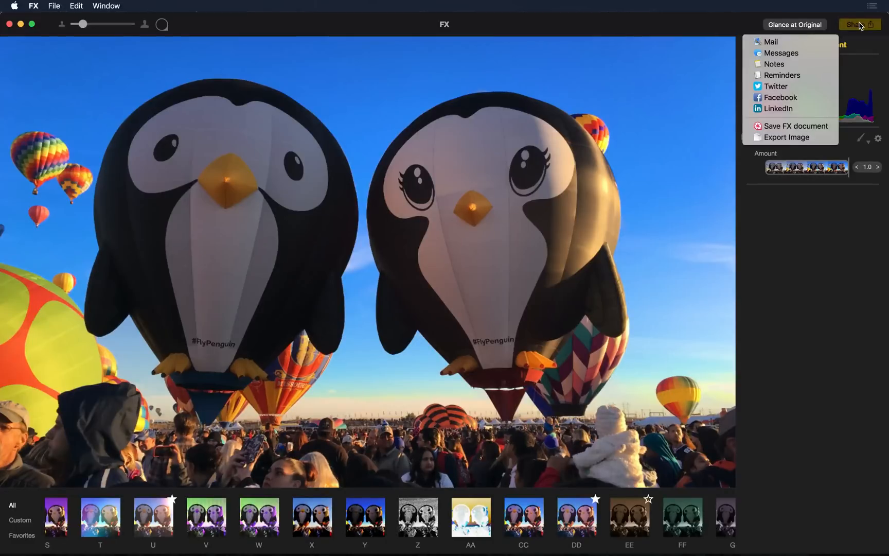
mouse_move(805, 53)
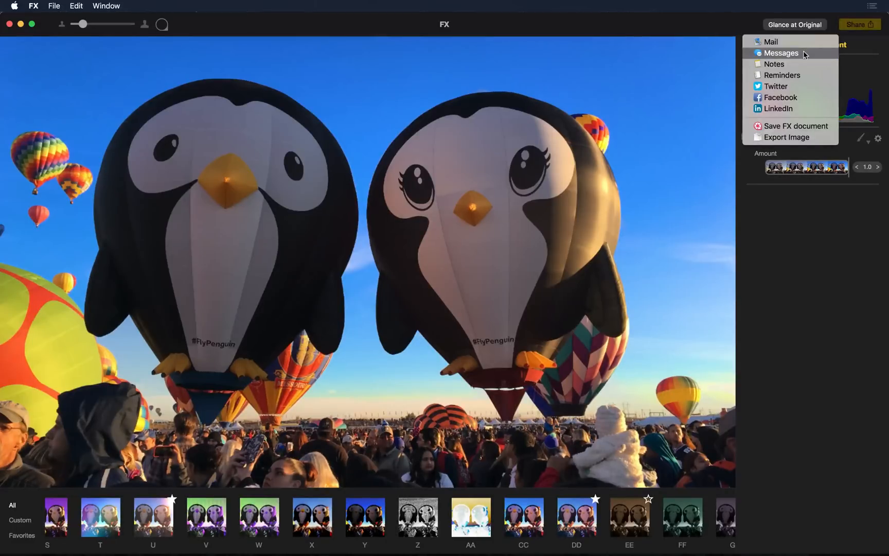
mouse_move(804, 75)
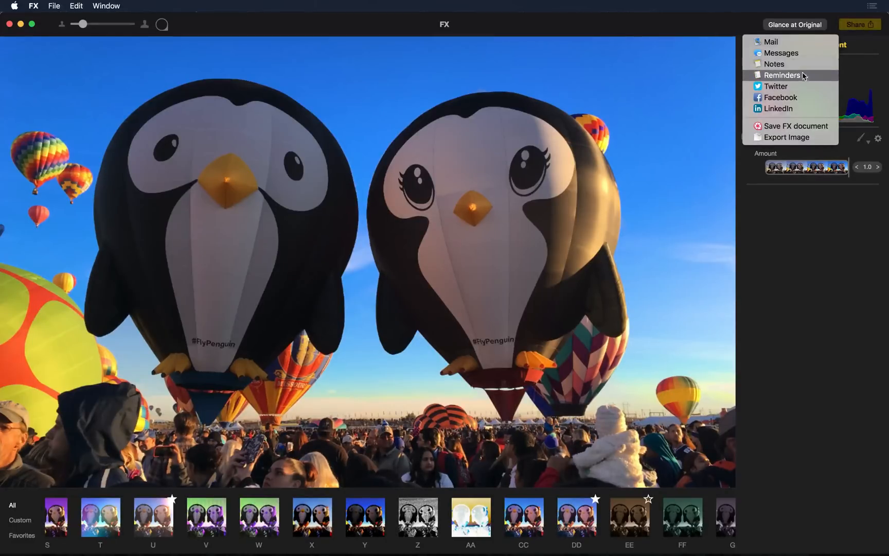
mouse_move(807, 86)
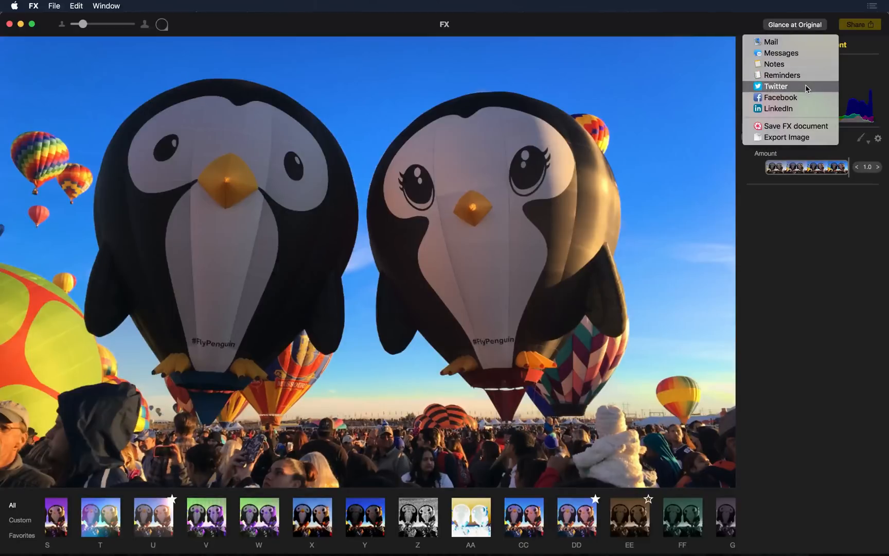
mouse_move(807, 108)
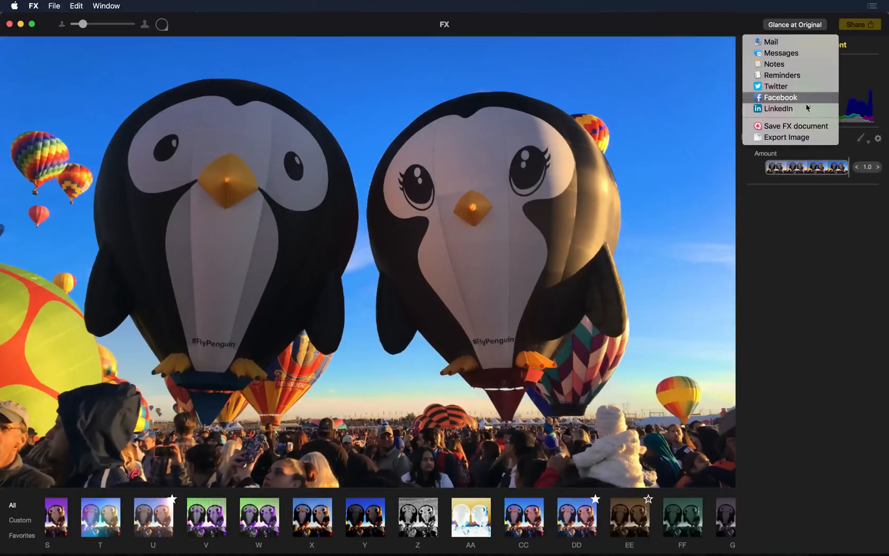
mouse_move(788, 136)
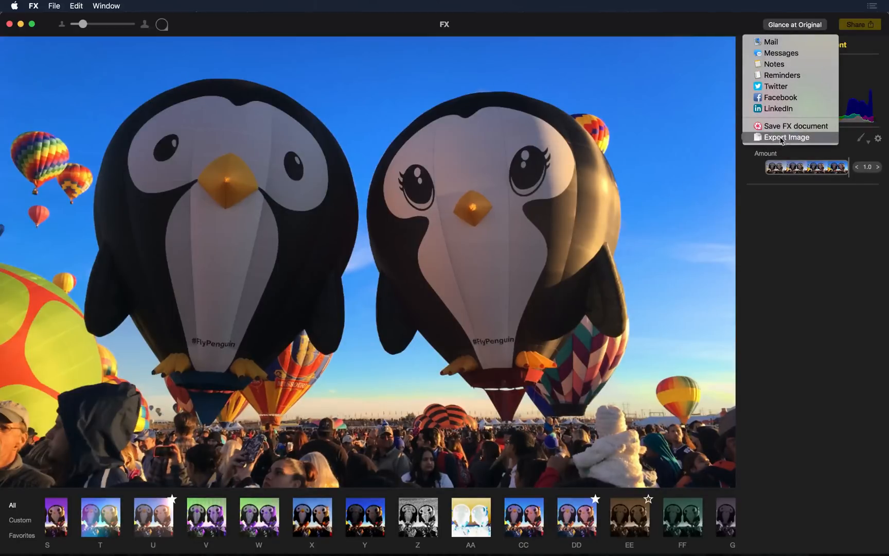
mouse_move(796, 125)
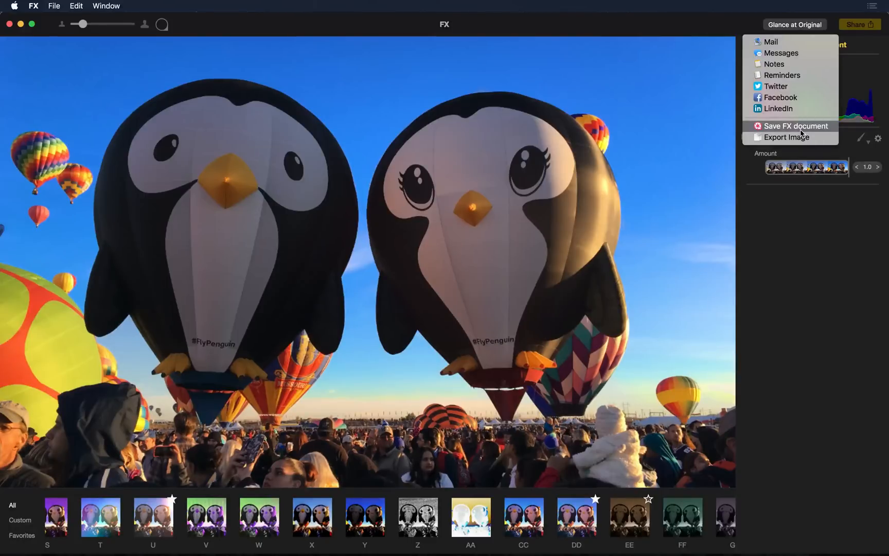
mouse_move(787, 137)
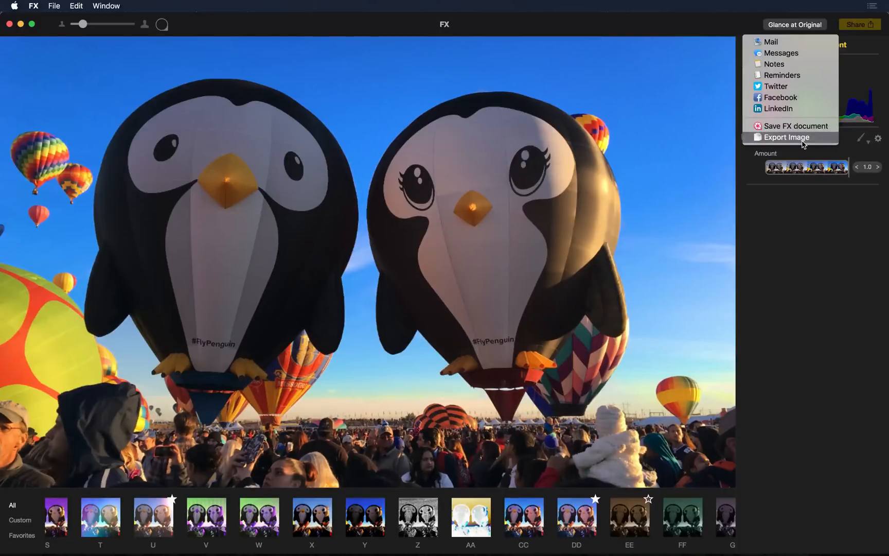
left_click(786, 136)
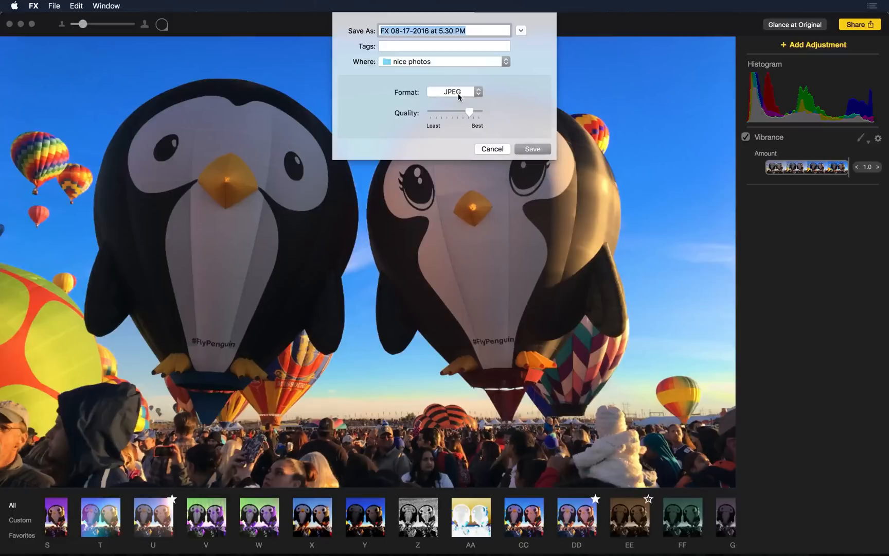
left_click(454, 92)
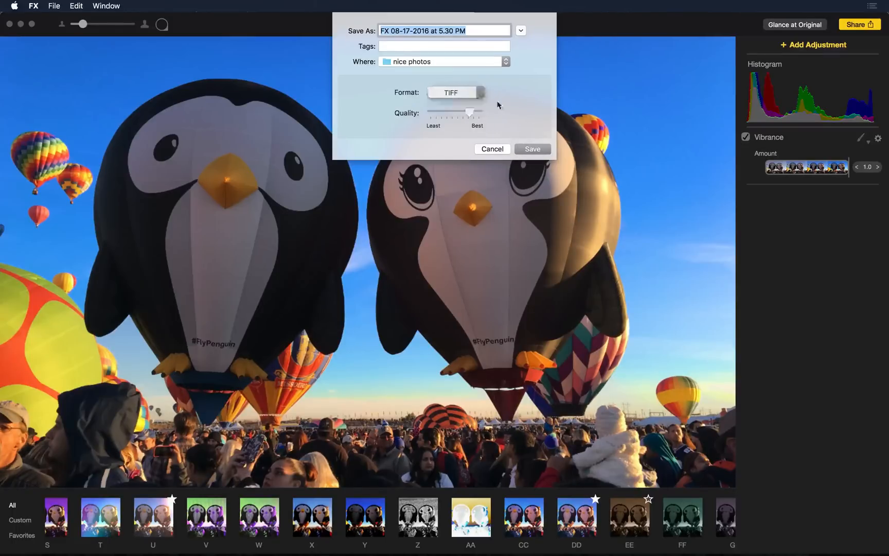
left_click(532, 148)
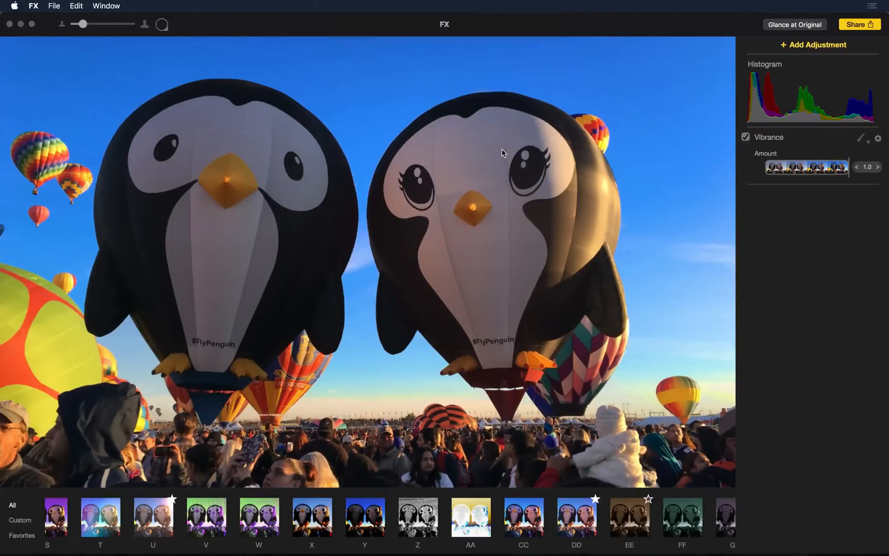